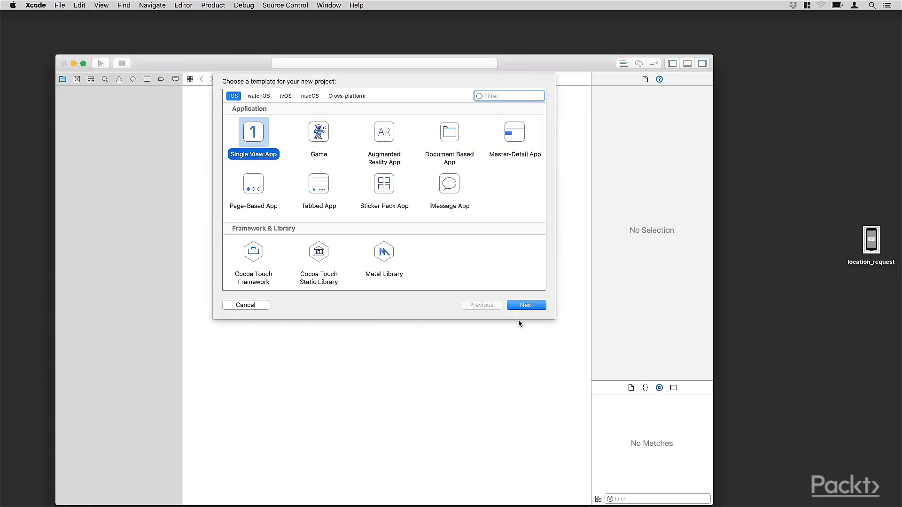
Create the AroundMe Swift project from the Single View App template
click(525, 305)
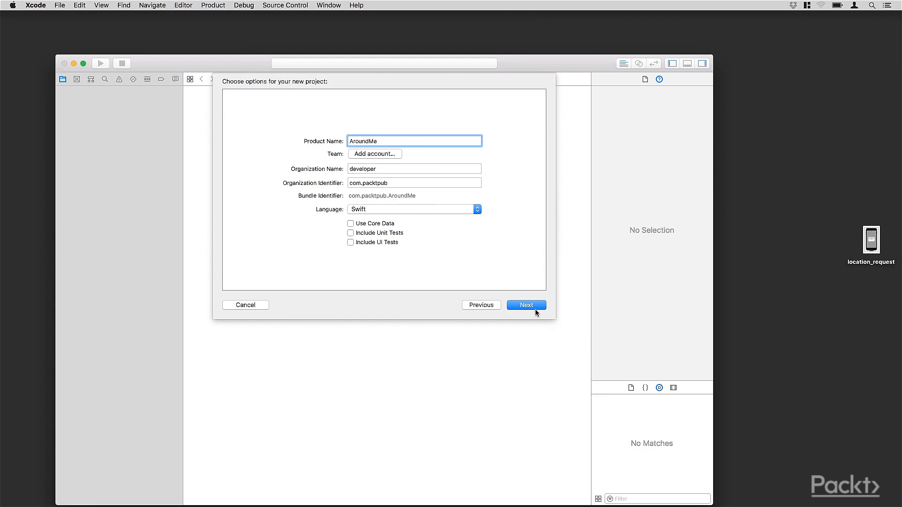
click(526, 305)
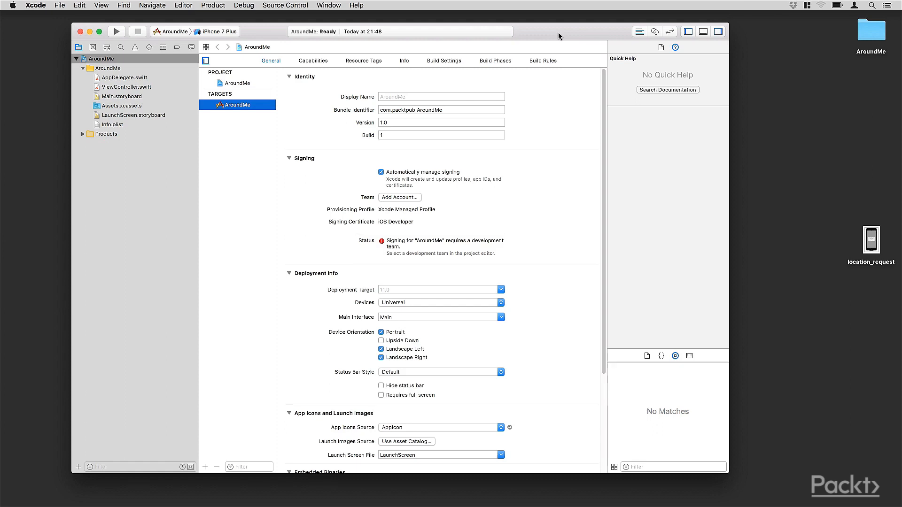
mouse_move(880, 223)
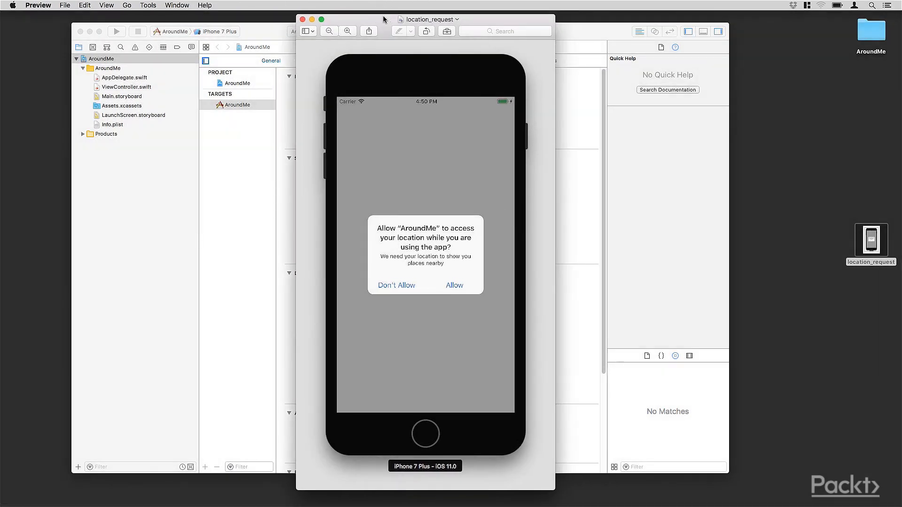
mouse_move(408, 154)
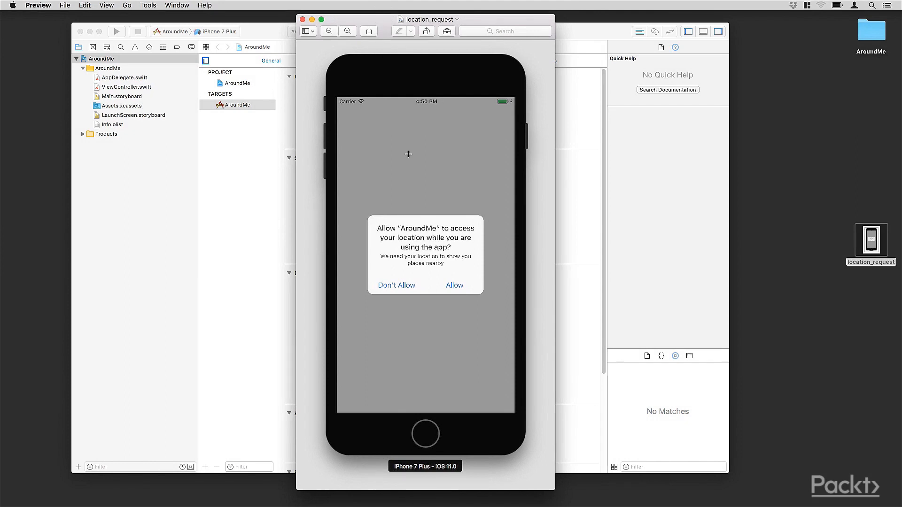
mouse_move(368, 262)
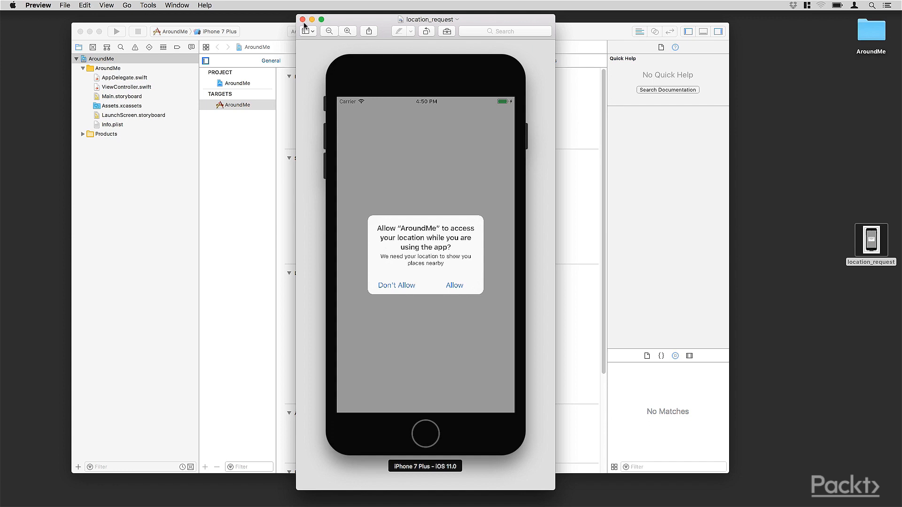
Add Privacy - Location When In Use Usage Description reading 'We need your location to show you places nearby'
click(302, 19)
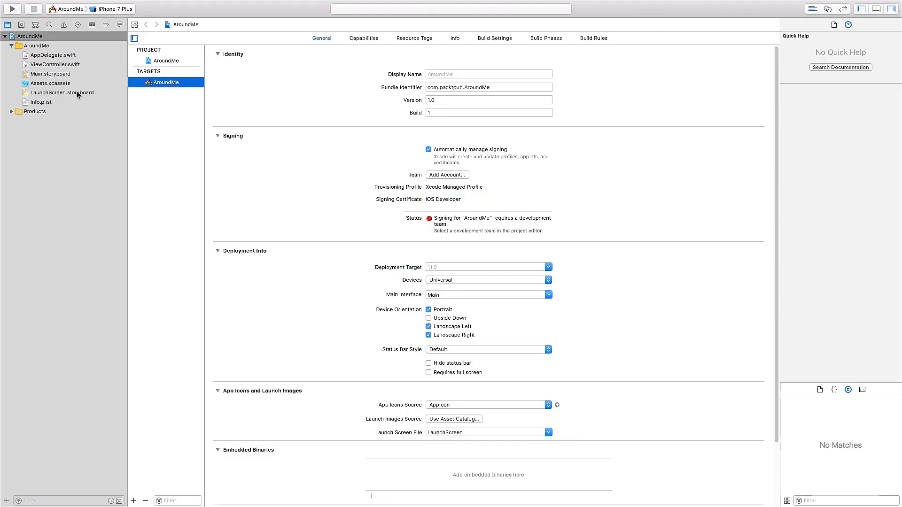
click(42, 102)
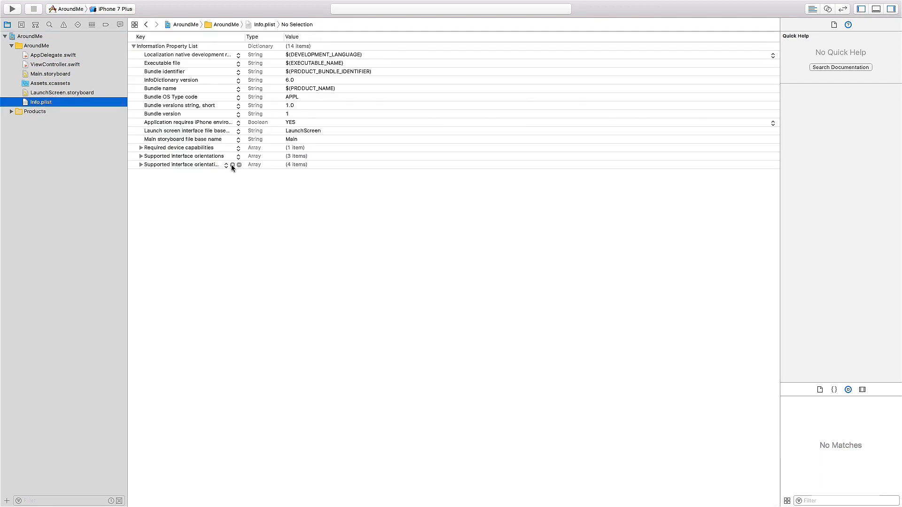
click(231, 164)
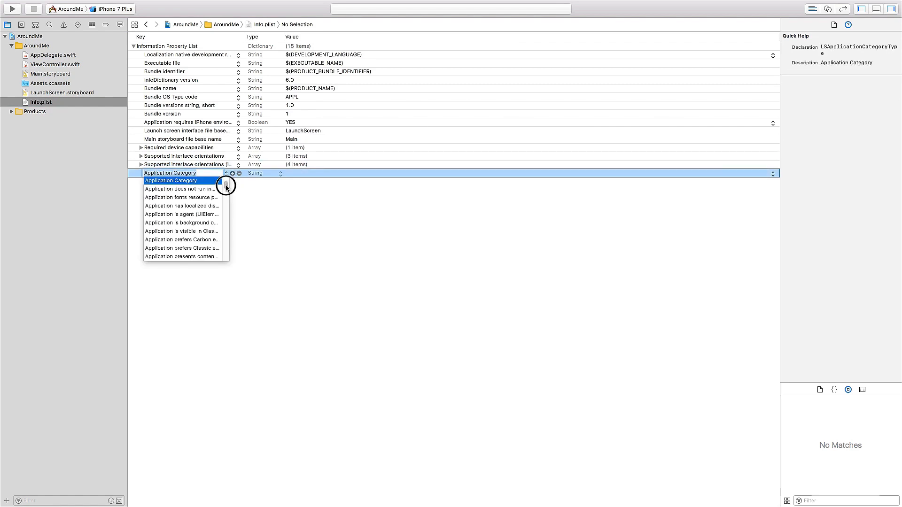
scroll(down, 3)
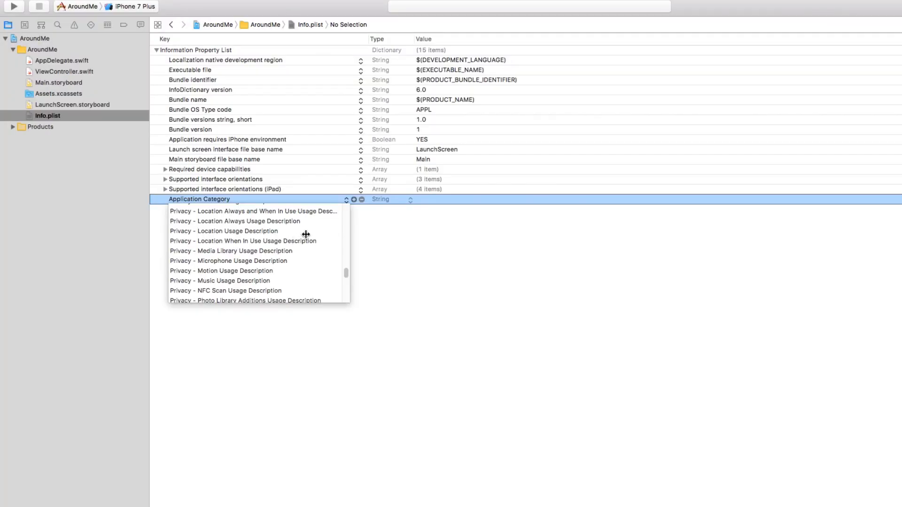
mouse_move(301, 243)
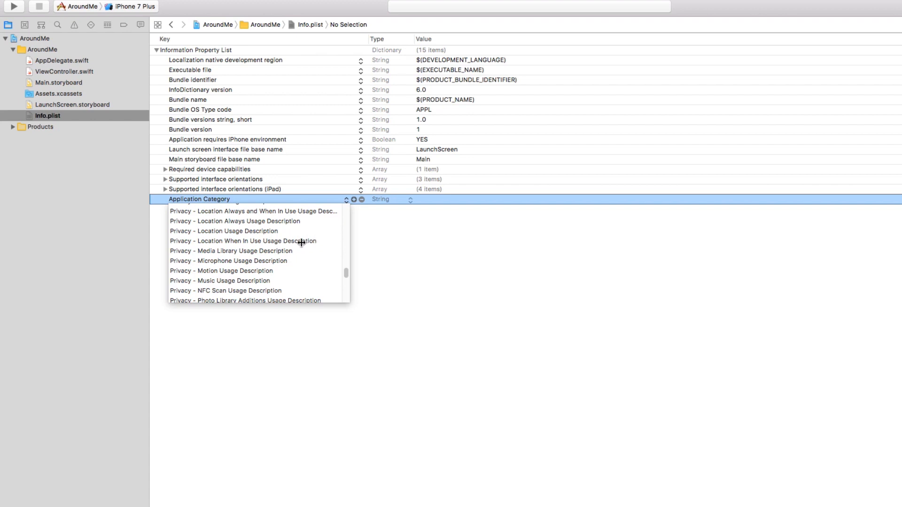
click(242, 240)
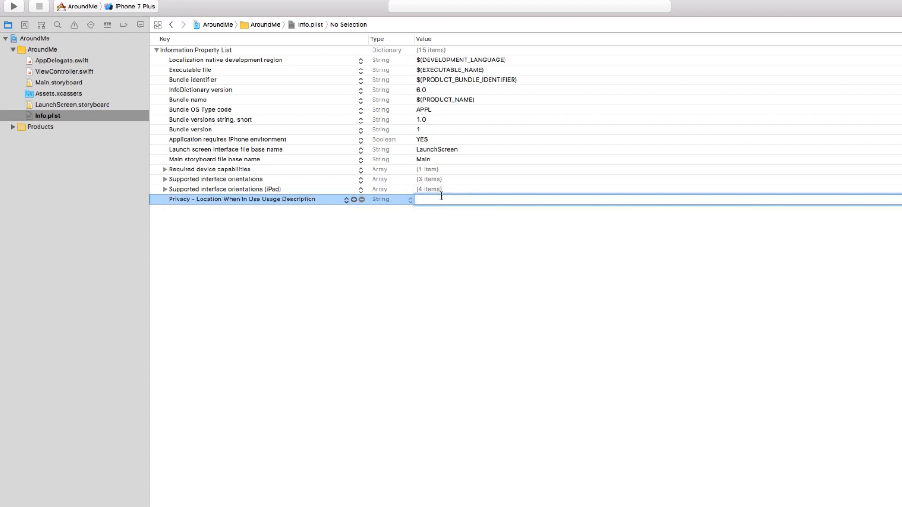
text(We need your location to s)
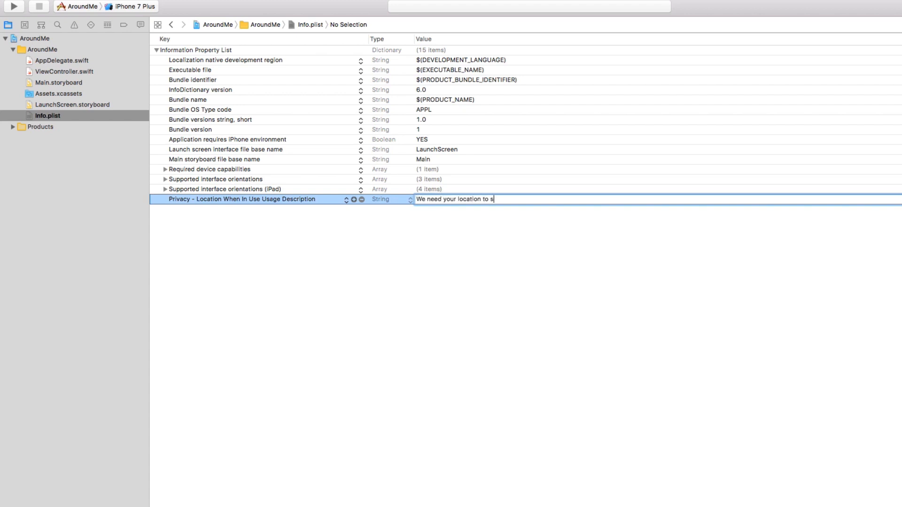
text(how you places nearbu)
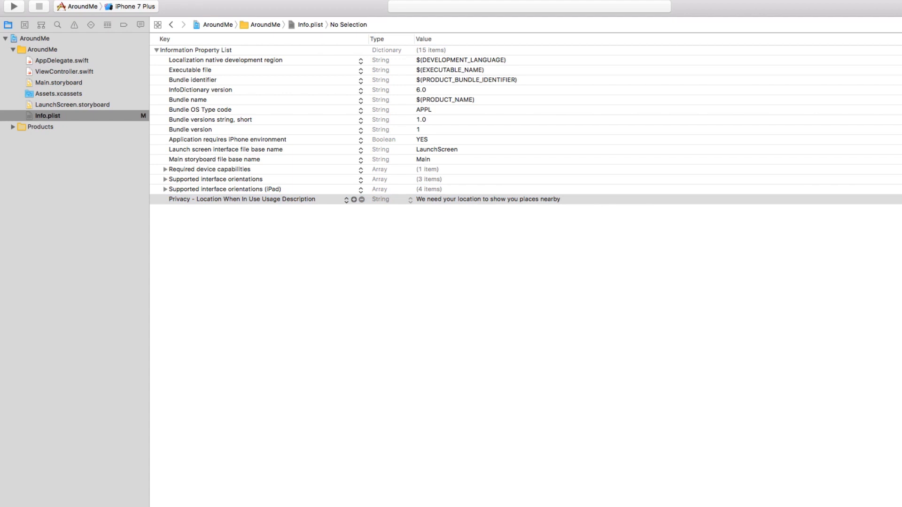
mouse_move(292, 72)
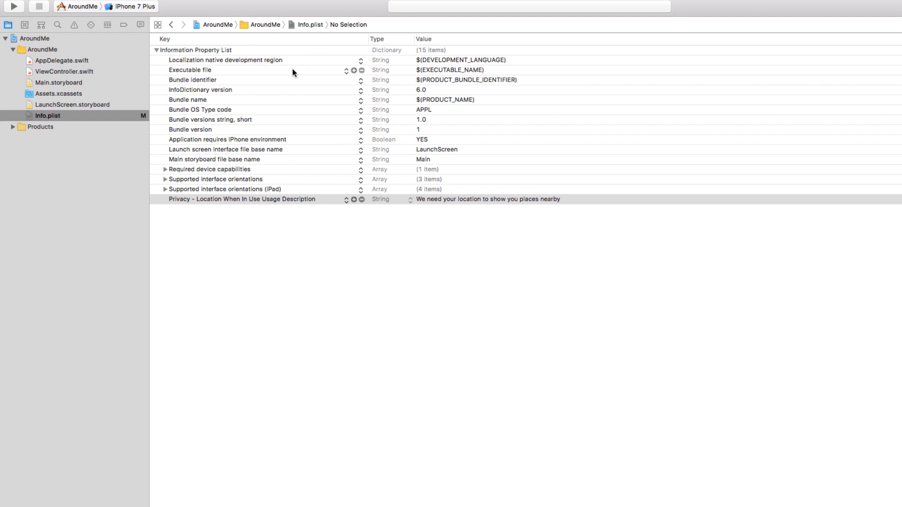
mouse_move(92, 66)
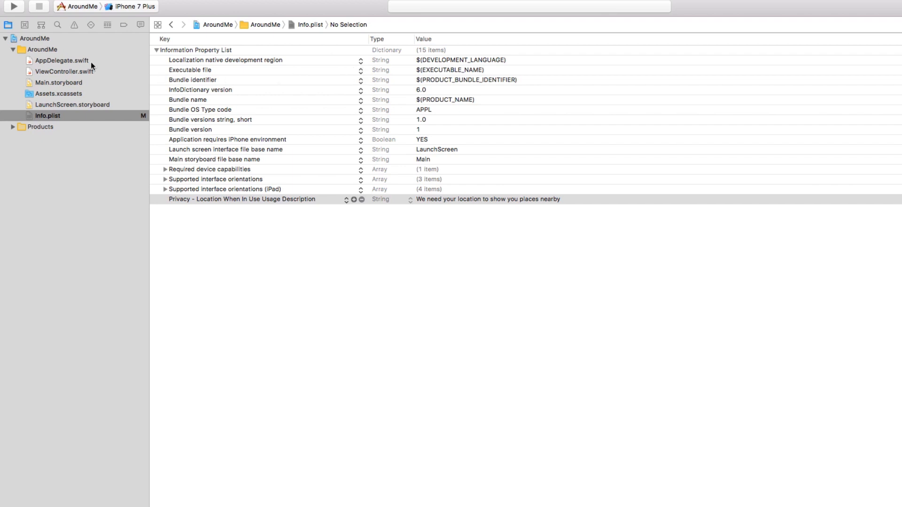
Add CoreLocation.framework to Link Binary With Libraries in the AroundMe target's Build Phases
click(34, 38)
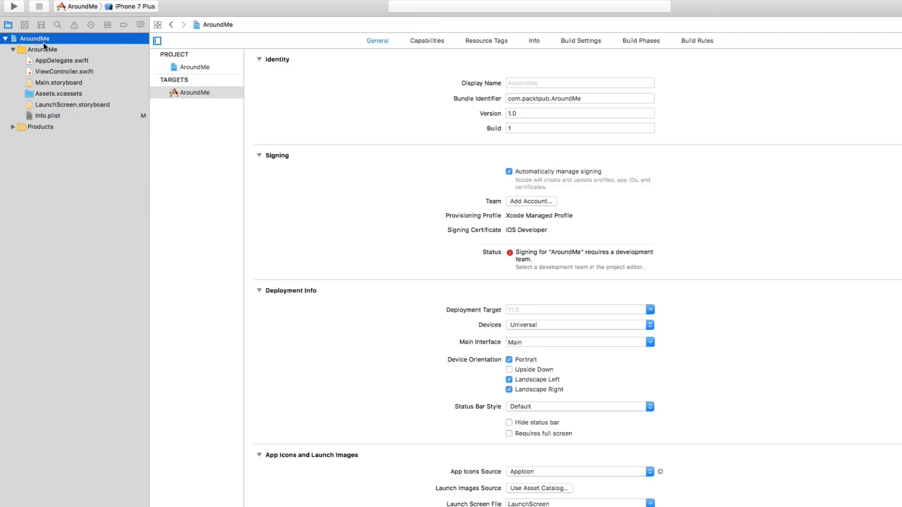
click(196, 92)
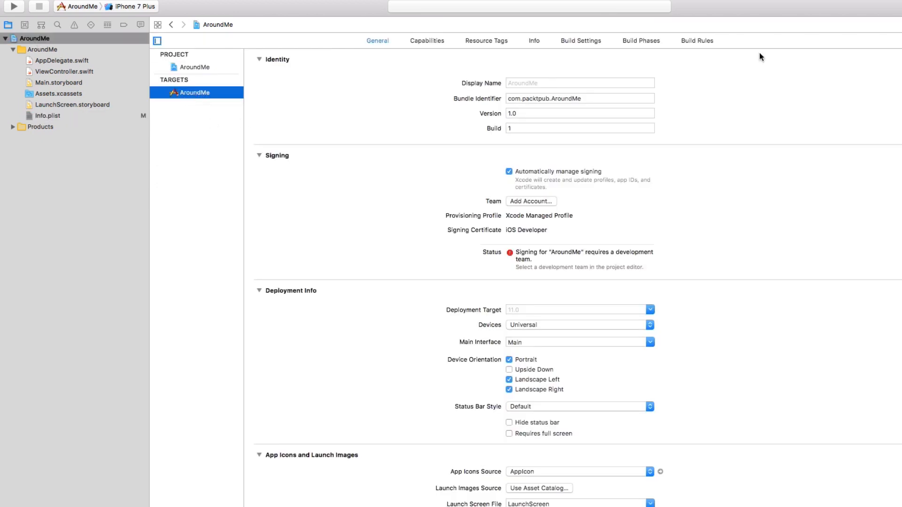
click(641, 40)
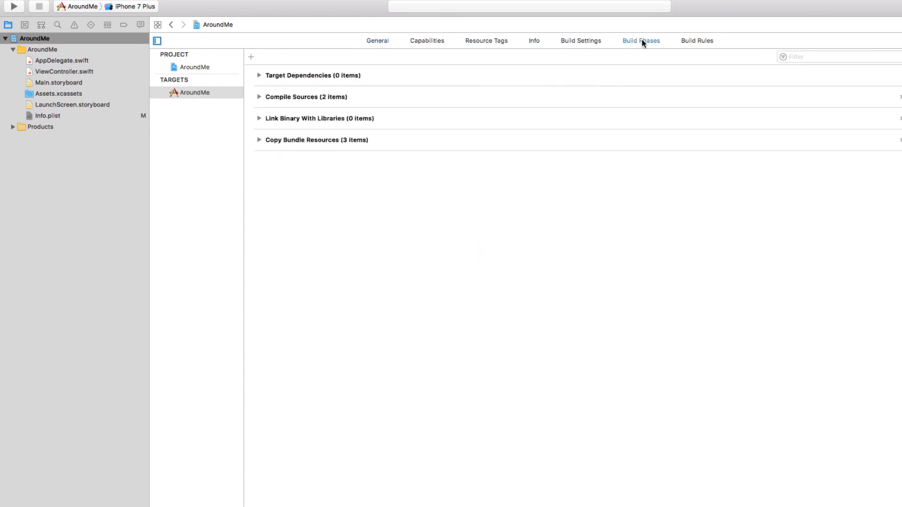
mouse_move(259, 122)
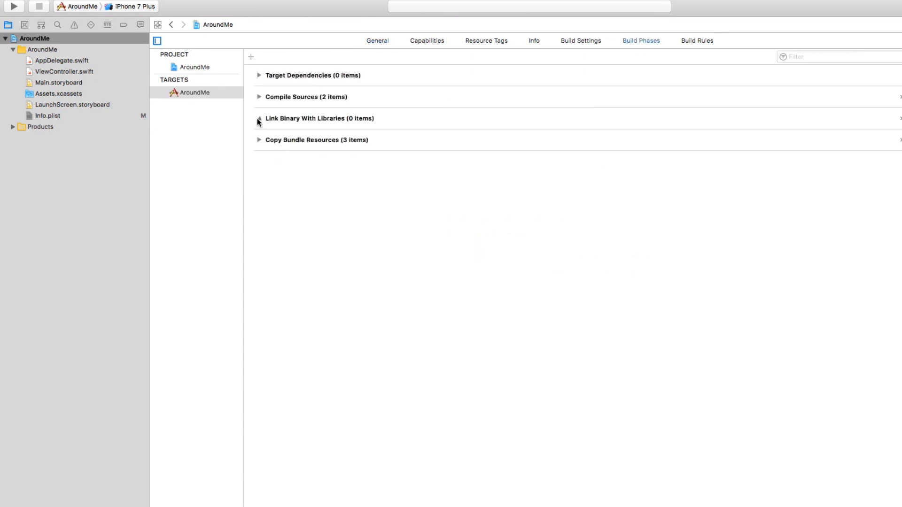
click(273, 162)
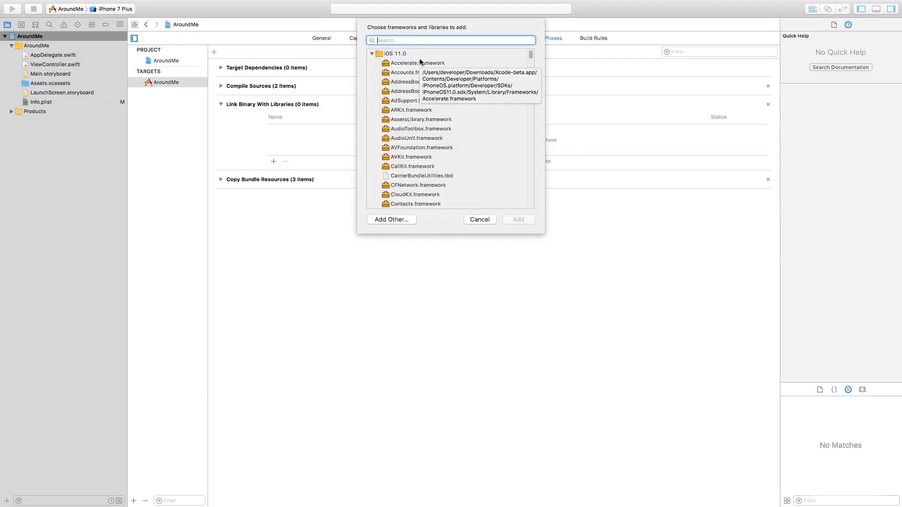
click(479, 219)
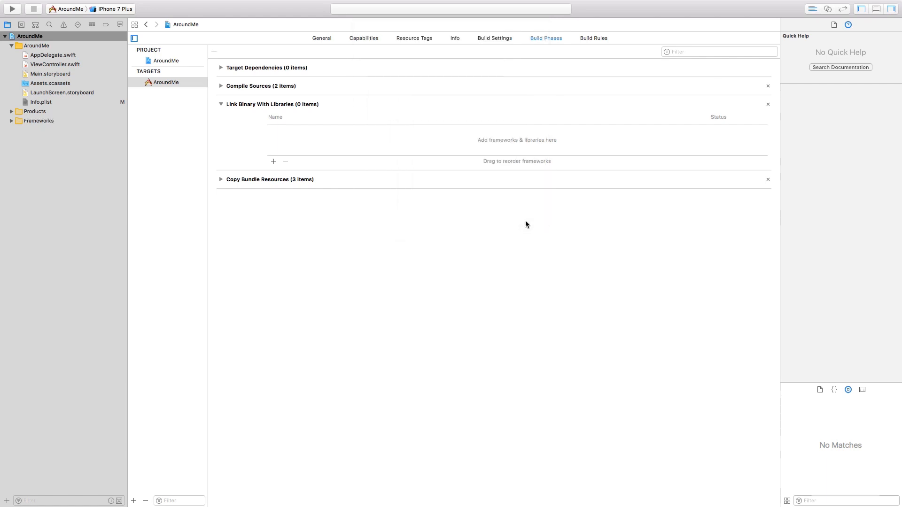
click(274, 161)
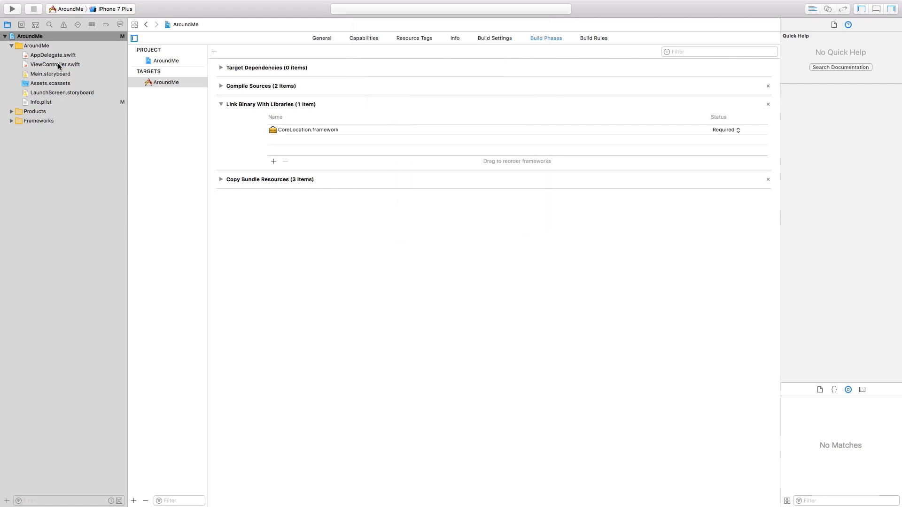
Add 'import CoreLocation' at the top of ViewController.swift
click(54, 64)
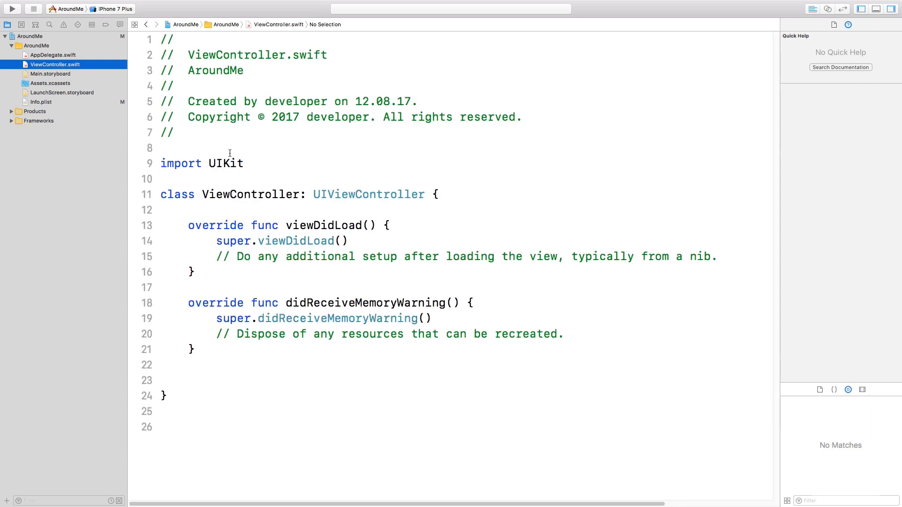
text(import)
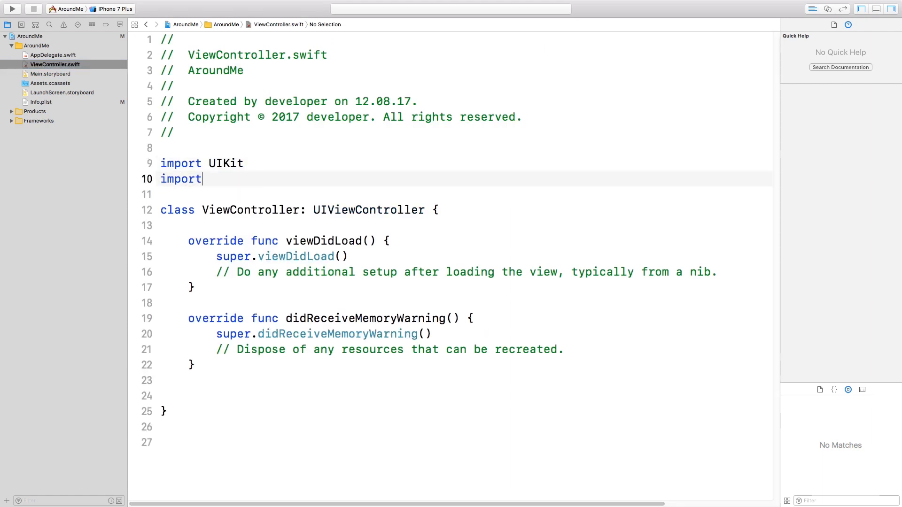
text(CoreLocation)
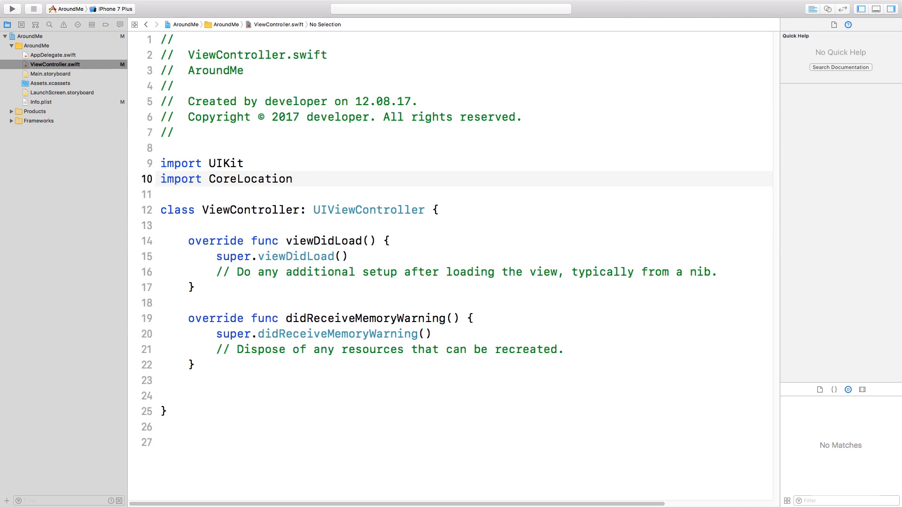
Declare 'let locationManager = CLLocationManager()' at the top of the ViewController class
click(293, 180)
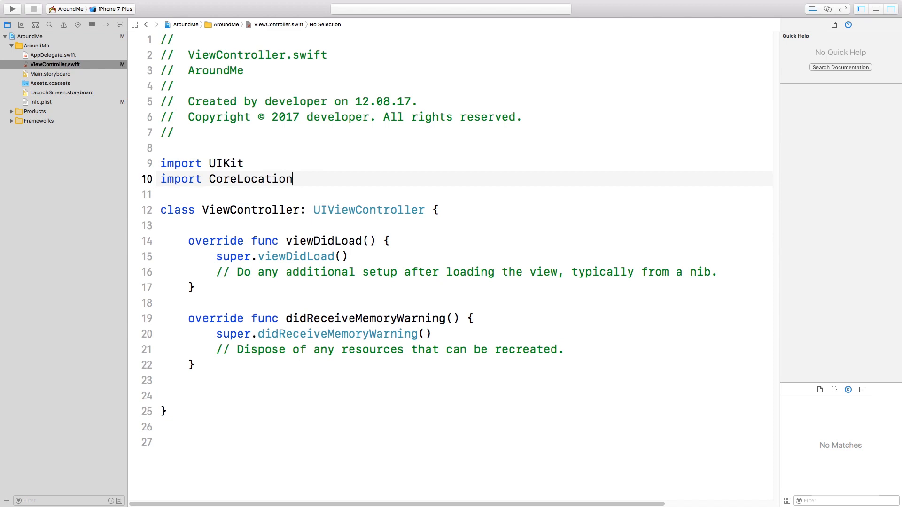
click(440, 210)
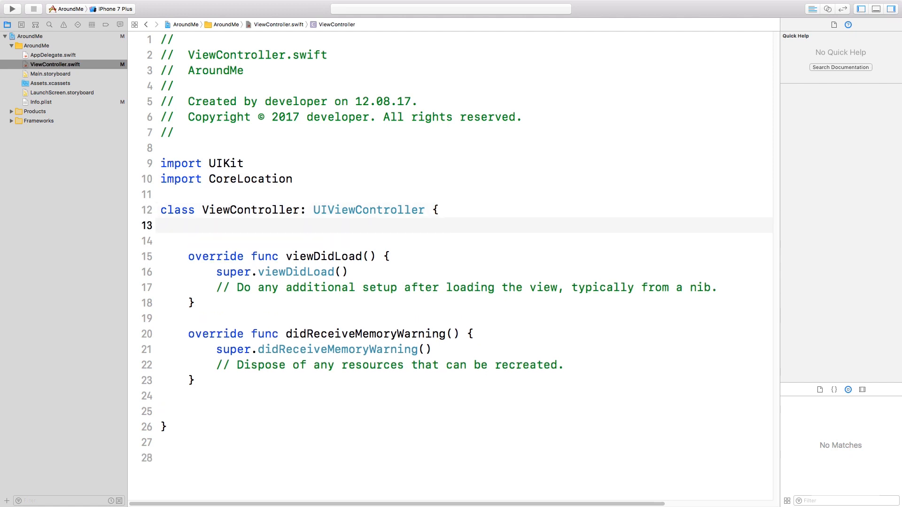
text(let locationManager)
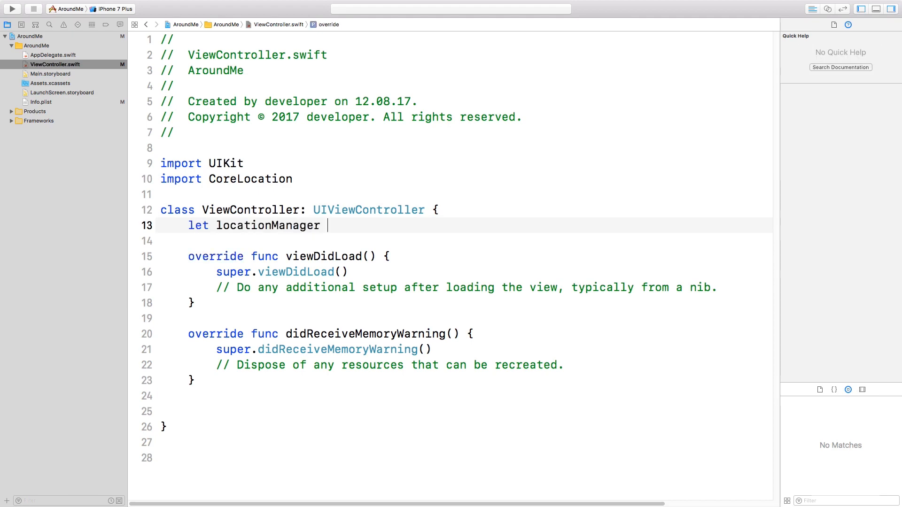
text(= CLLocationManager)
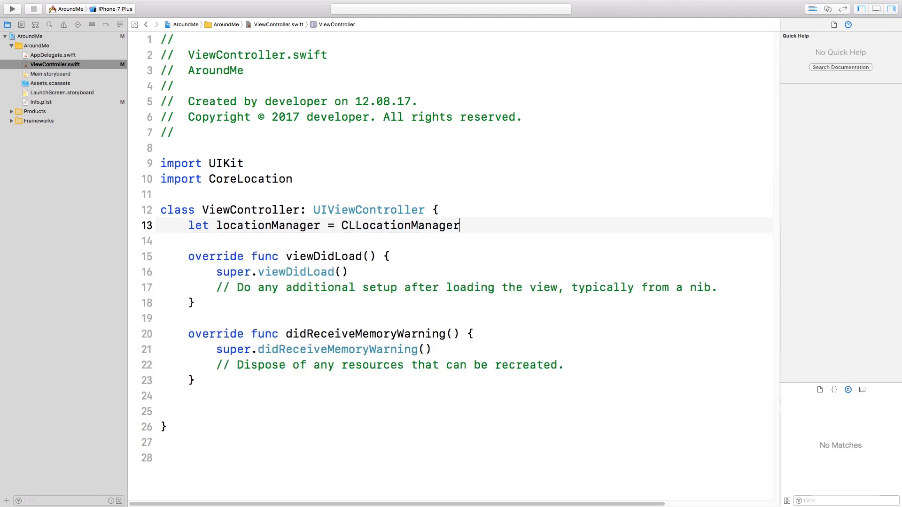
text(())
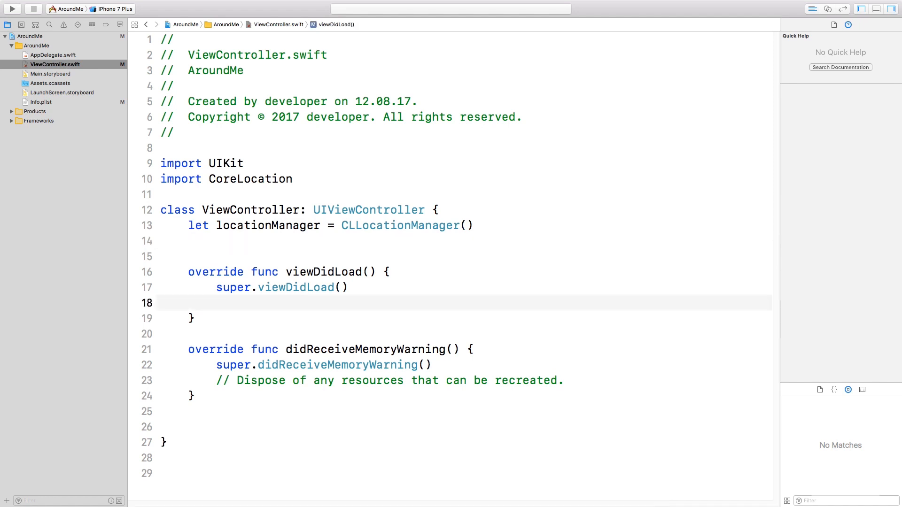
Set locationManager.desiredAccuracy to kCLLocationAccuracyHundredMeters in viewDidLoad, then begin the authorization request line
text(locationManager.desiredAccuracy = k)
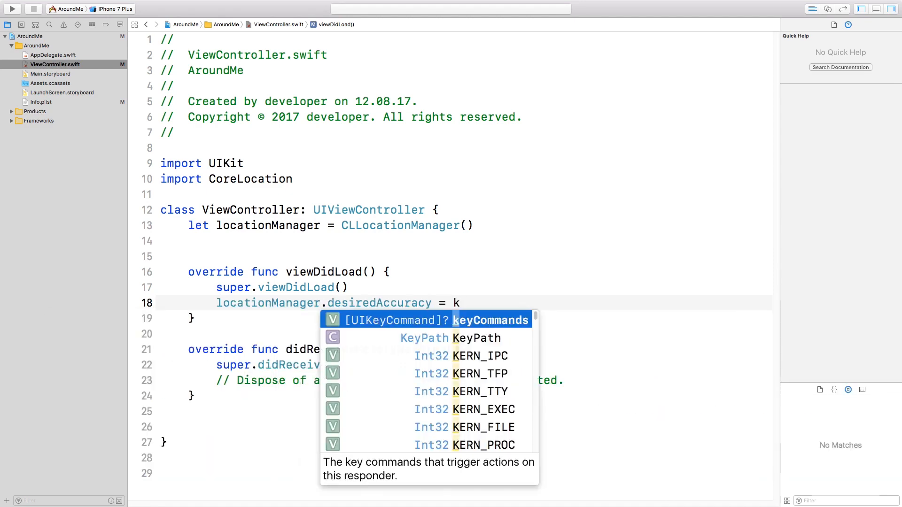
text(CLLocationaccuracyHundredMeters)
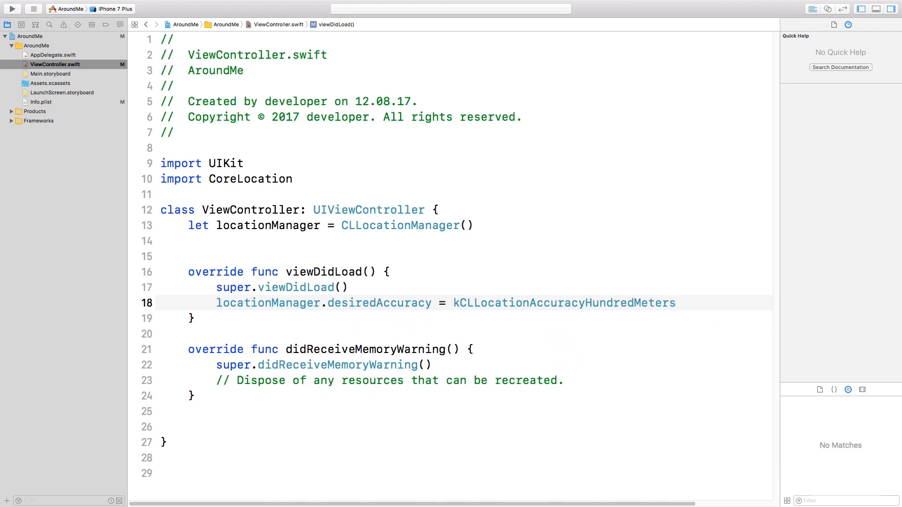
click(675, 303)
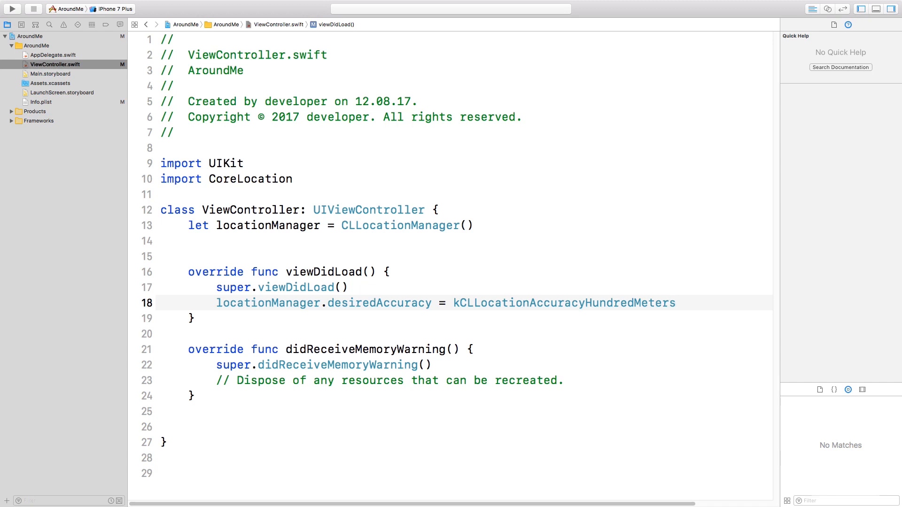
click(677, 303)
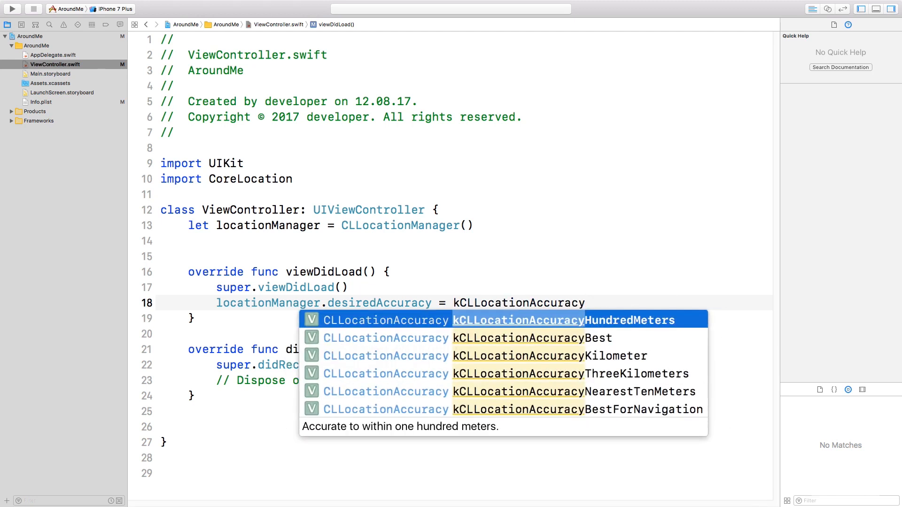
key(Down)
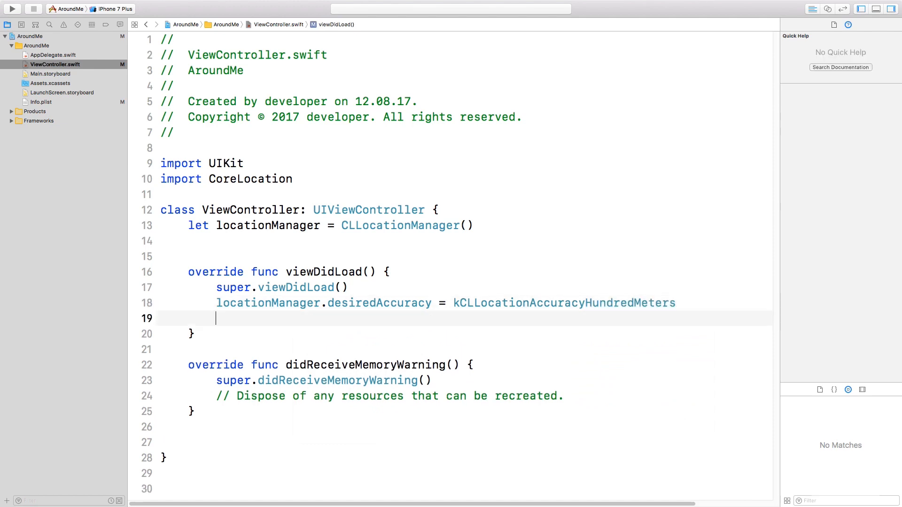
text(locationManager)
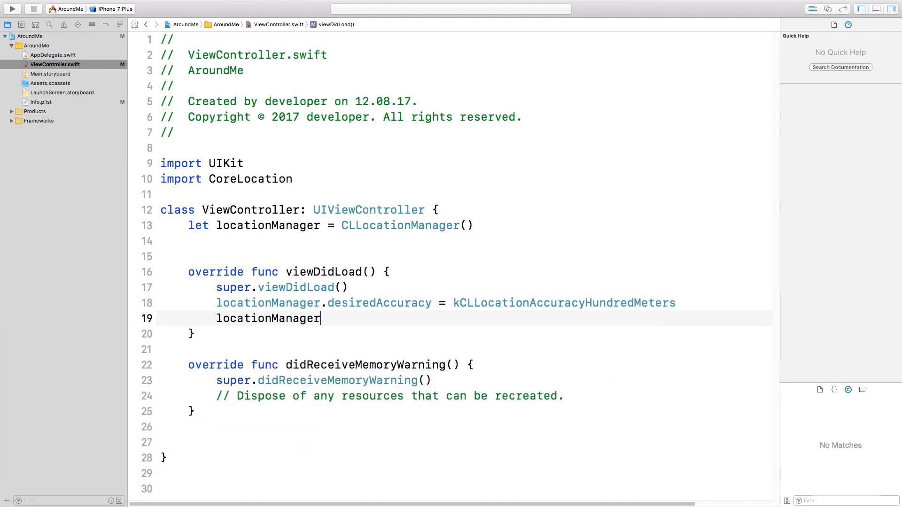
text(.reque)
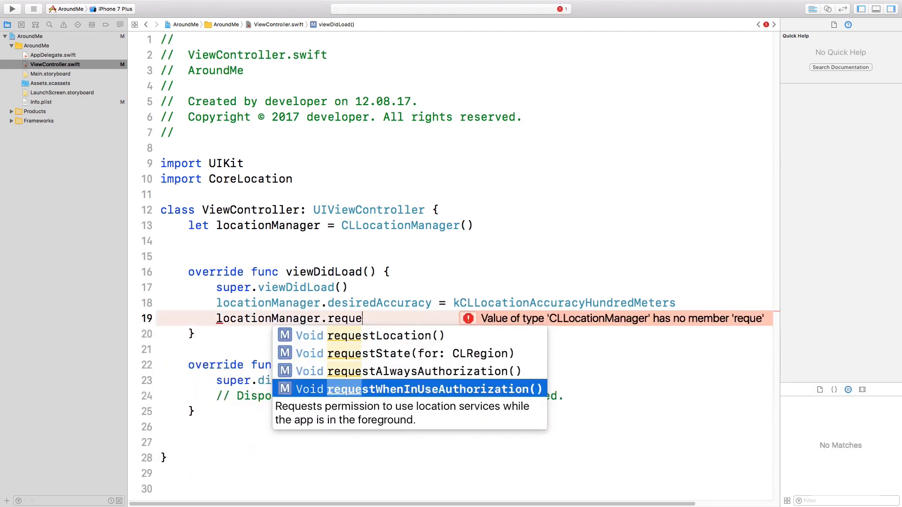
Add requestWhenInUseAuthorization() and startUpdatingLocation() calls, with a blank line below
key(Backspace)
text(l)
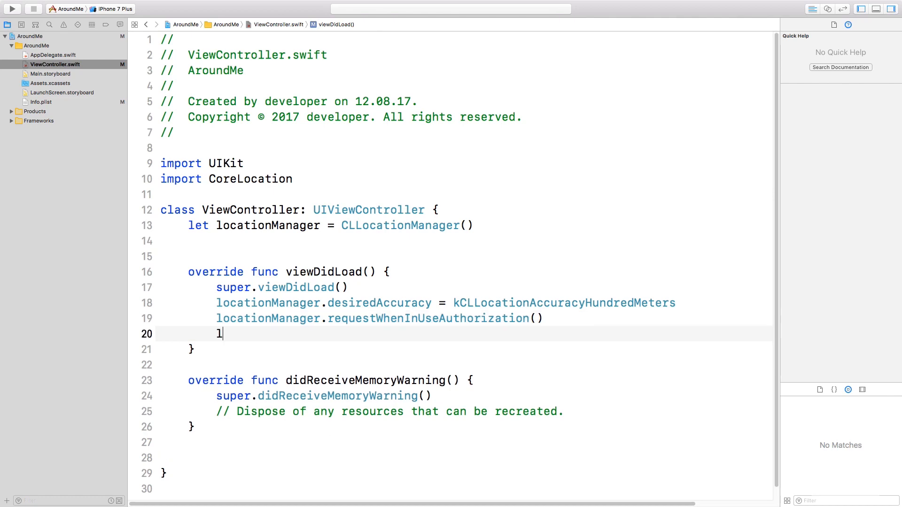
text(ocationManager.startUpdatingLocation()
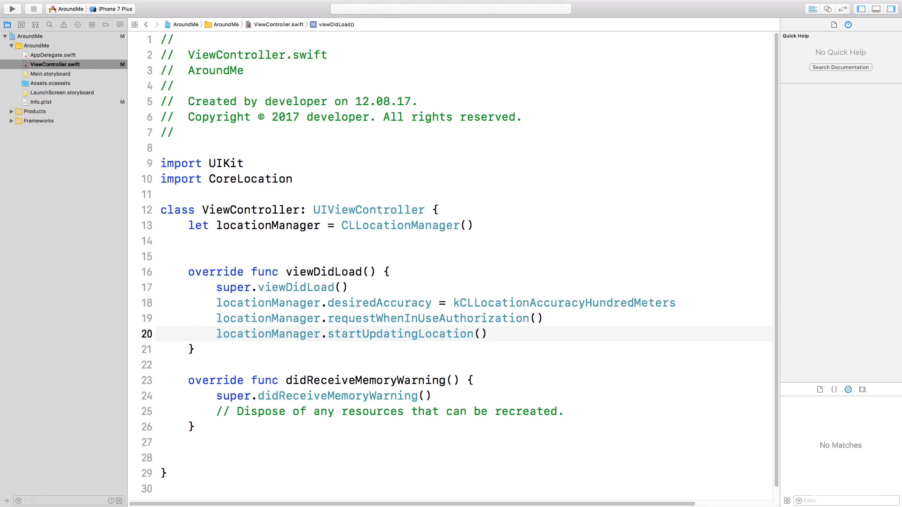
click(487, 333)
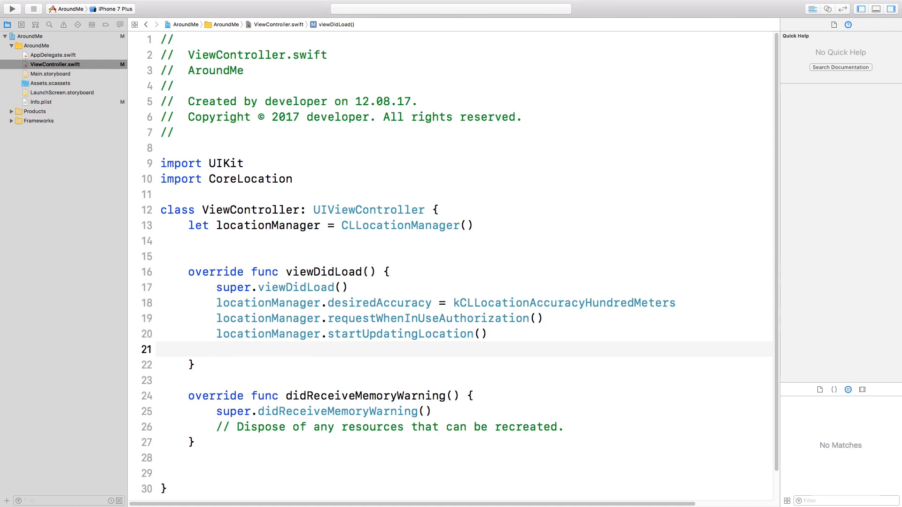
click(216, 349)
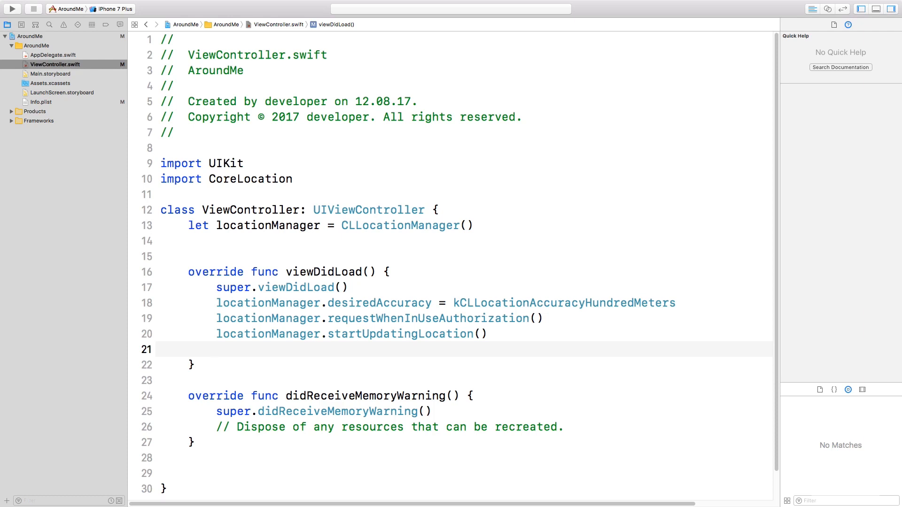
Add 'locationManager.delegate = self', view its CLLocationManagerDelegate error fix-it, and dismiss it
text(locationManager.delegate = self)
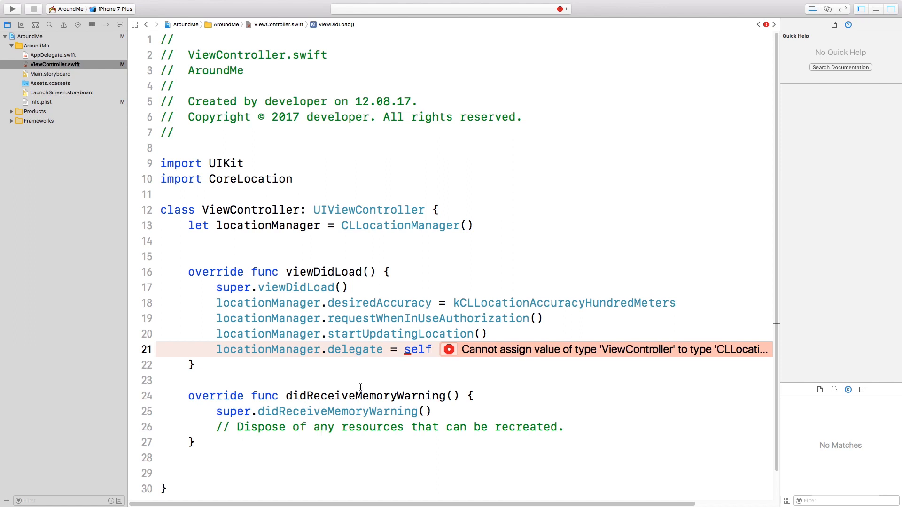
click(449, 349)
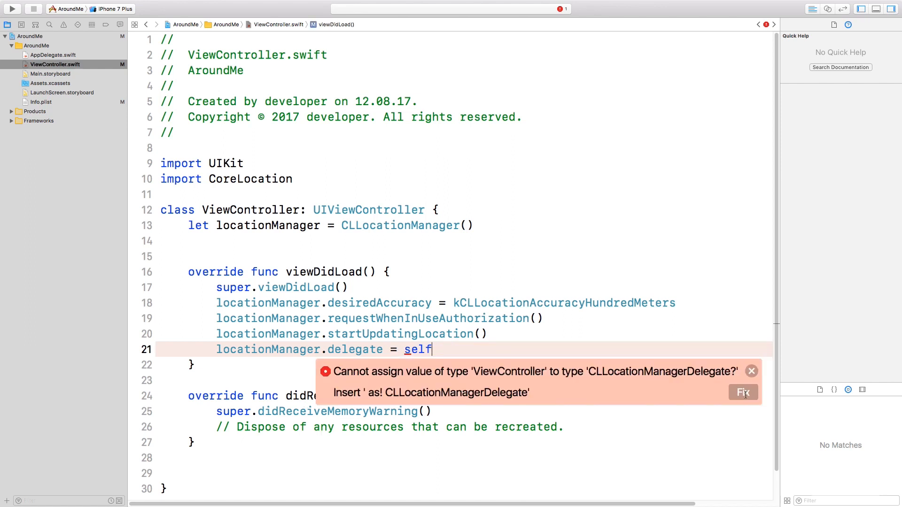
click(743, 393)
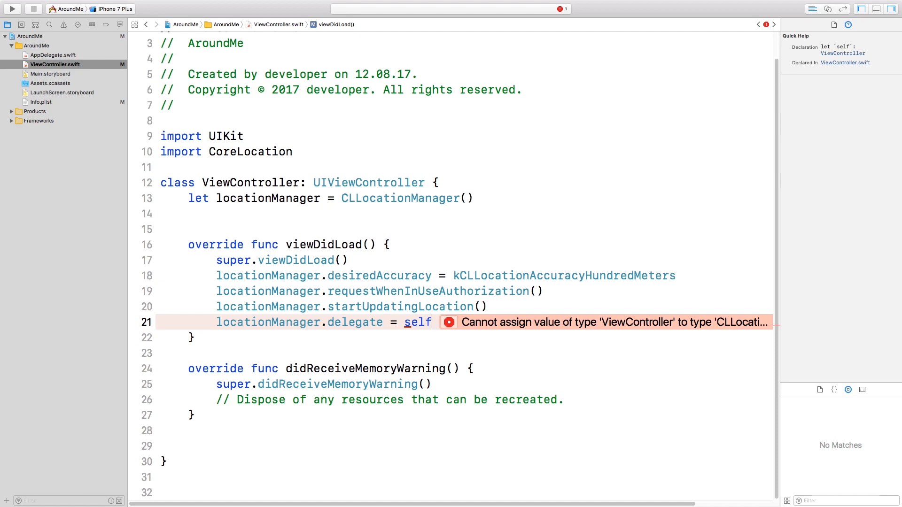
Add 'extension ViewController : CLLocationManagerDelegate {' and start autocompleting locationManager(_:didUpdateLocations:)
click(165, 461)
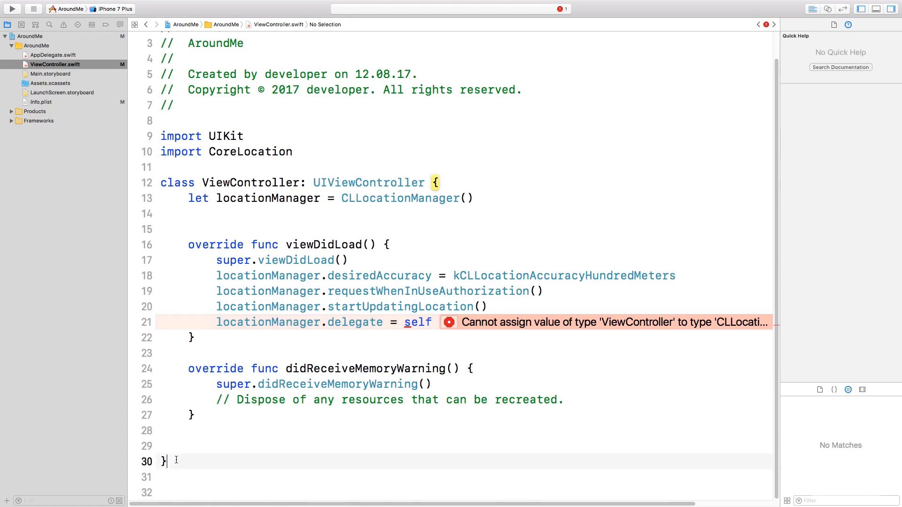
text(extension V)
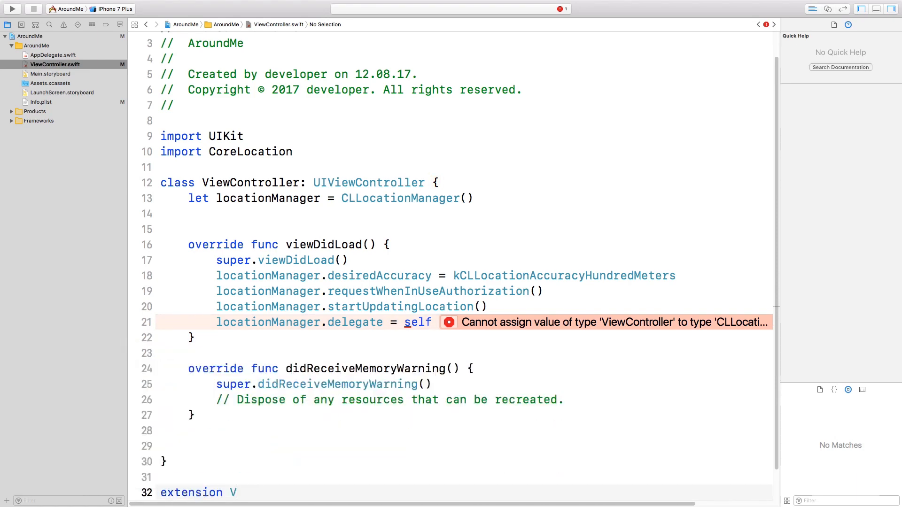
text(iewController : CLLocationManager)
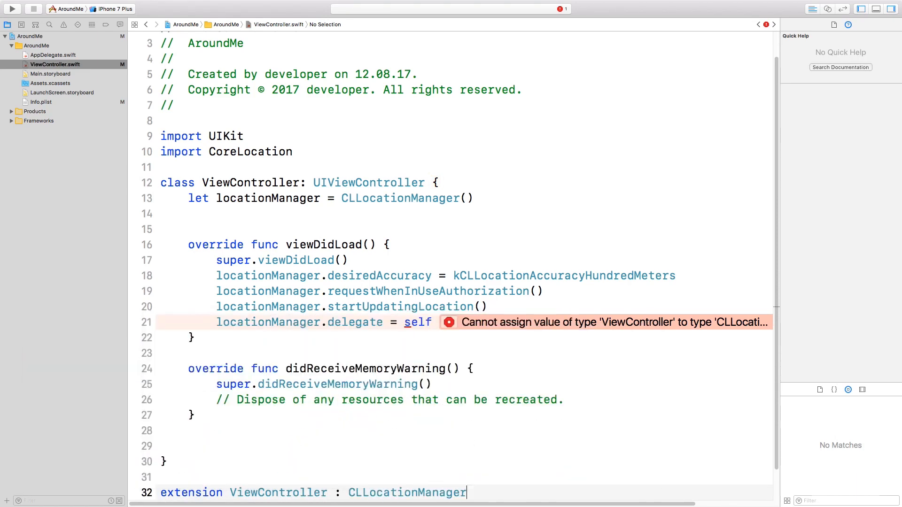
text(Delegate {)
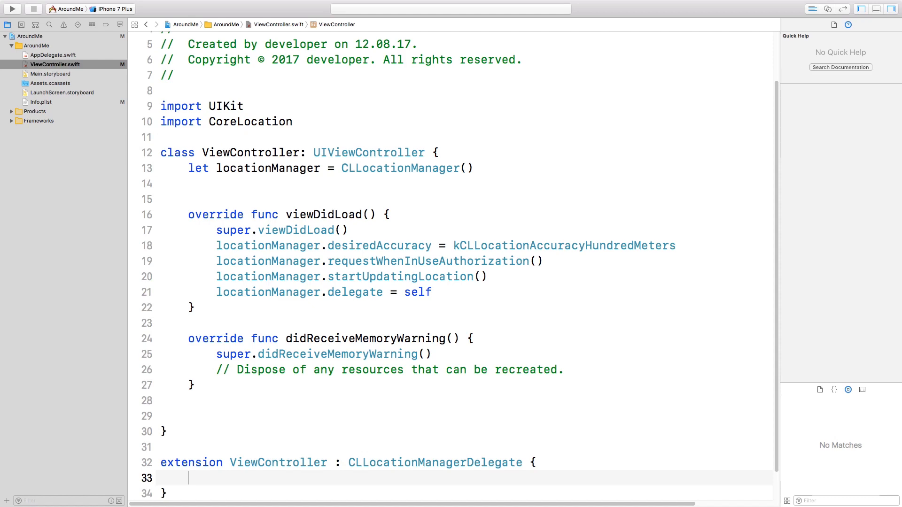
text(lo)
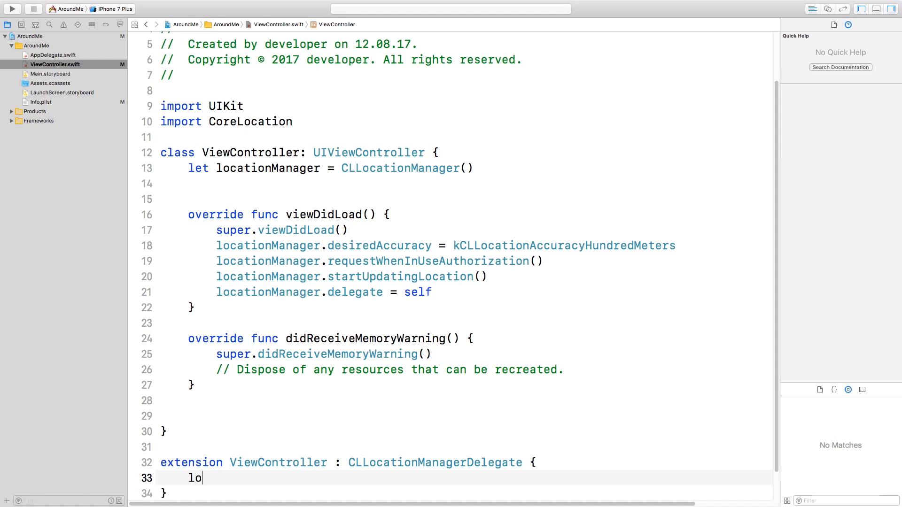
text(a)
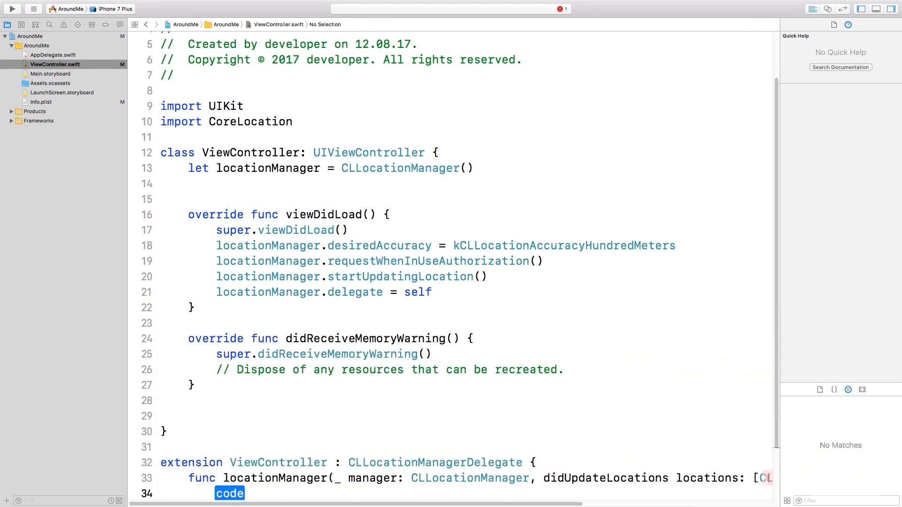
In didUpdateLocations, add 'let location = locations.last!' and a print of the location
scroll(down, 3)
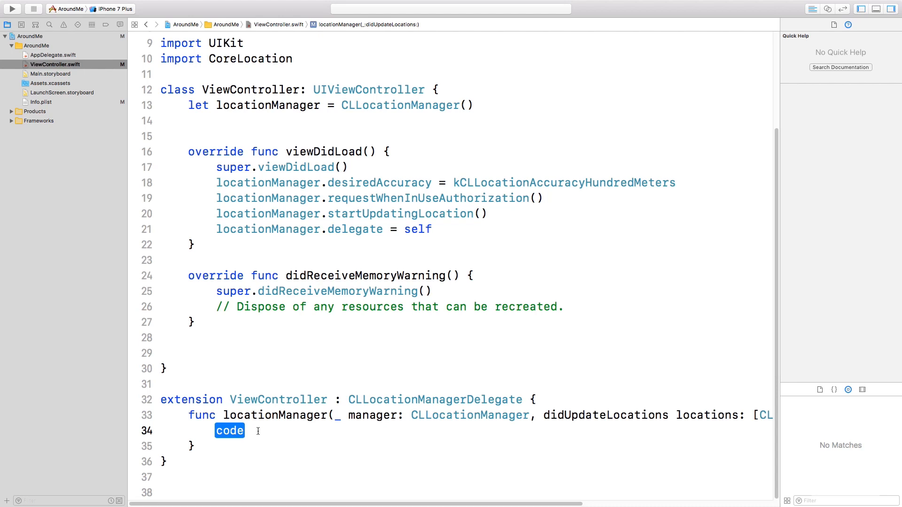
text(let location)
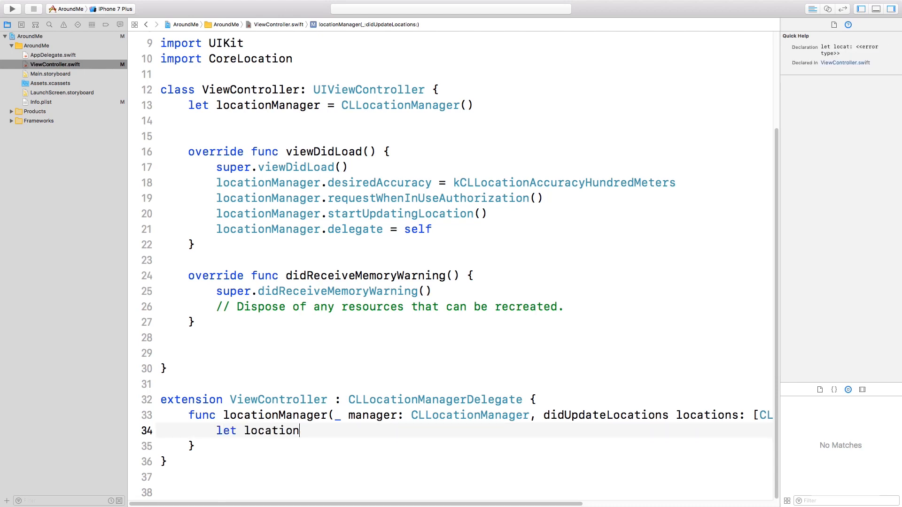
text(= locations.last)
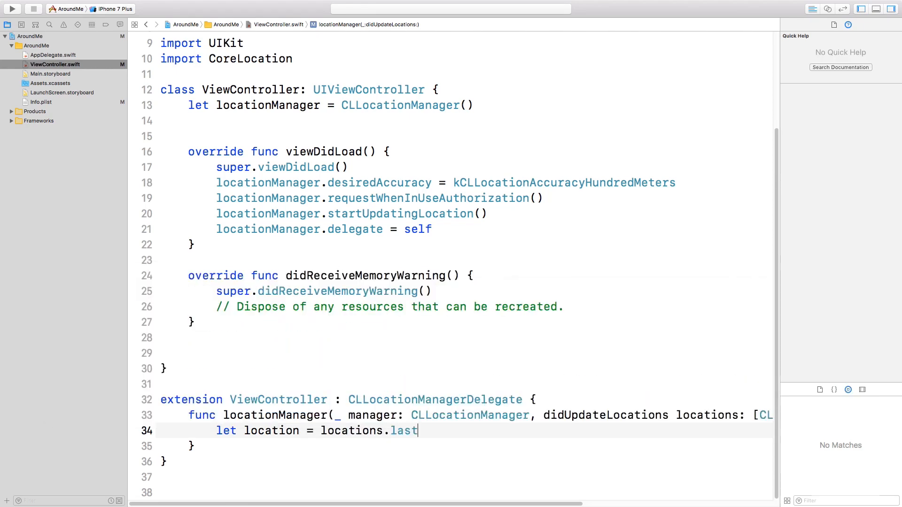
text(!)
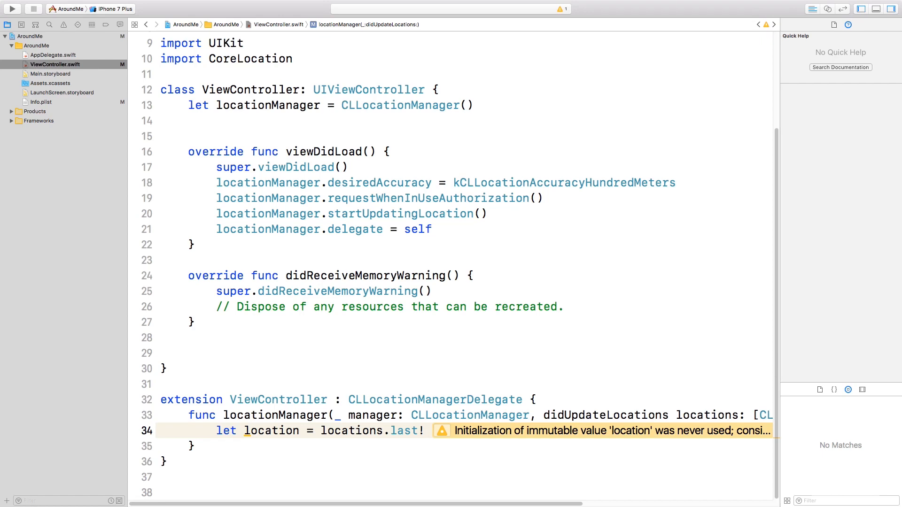
text(print("Locatio: \(lo)
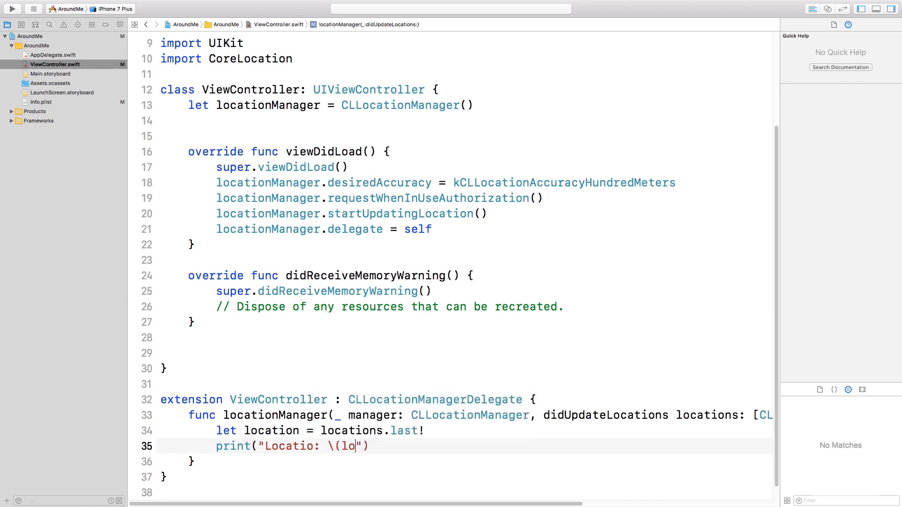
text(cation))
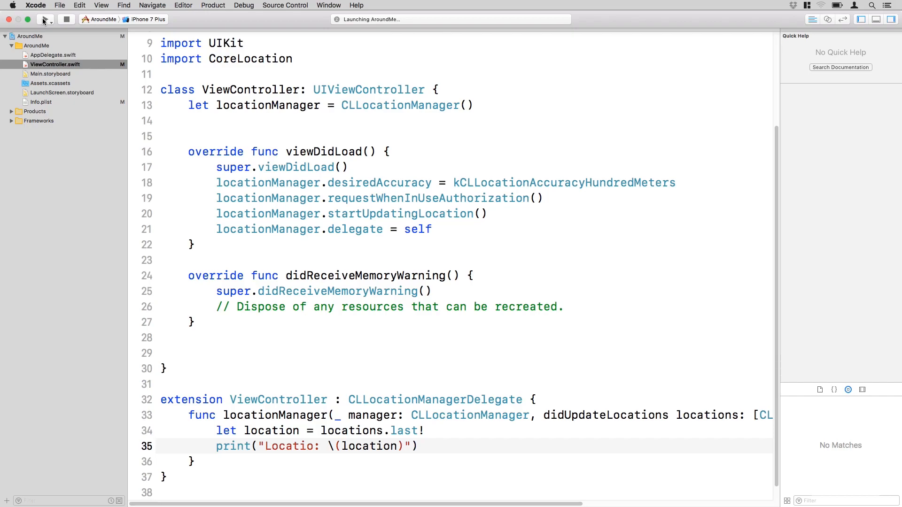
Run AroundMe on the simulated iPhone and Allow its location permission alert
click(66, 18)
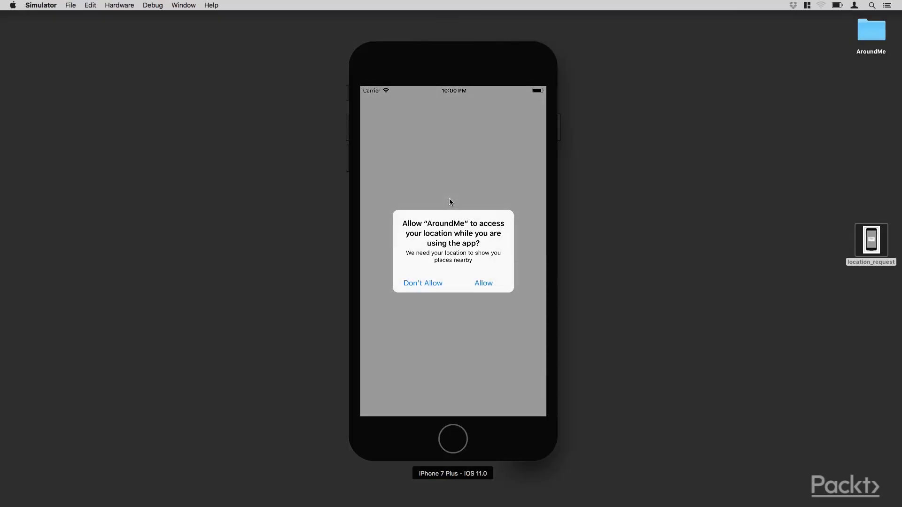
mouse_move(464, 214)
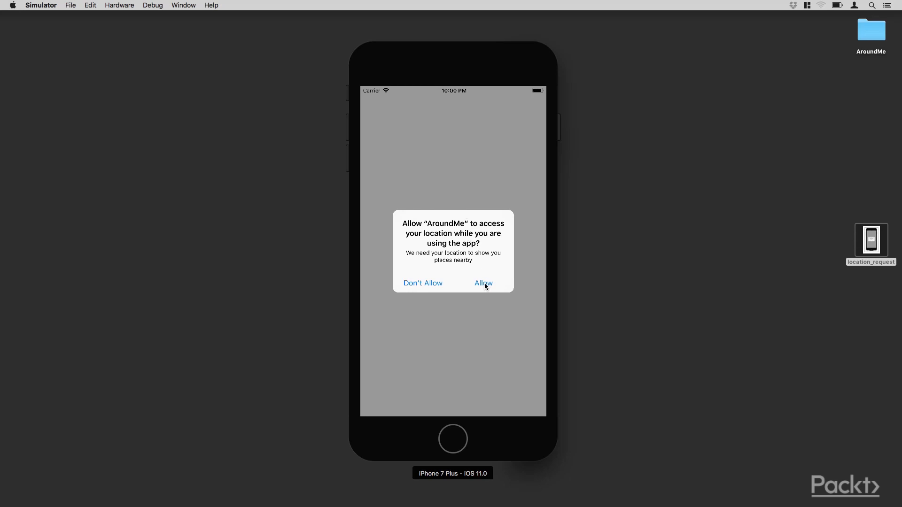
click(484, 283)
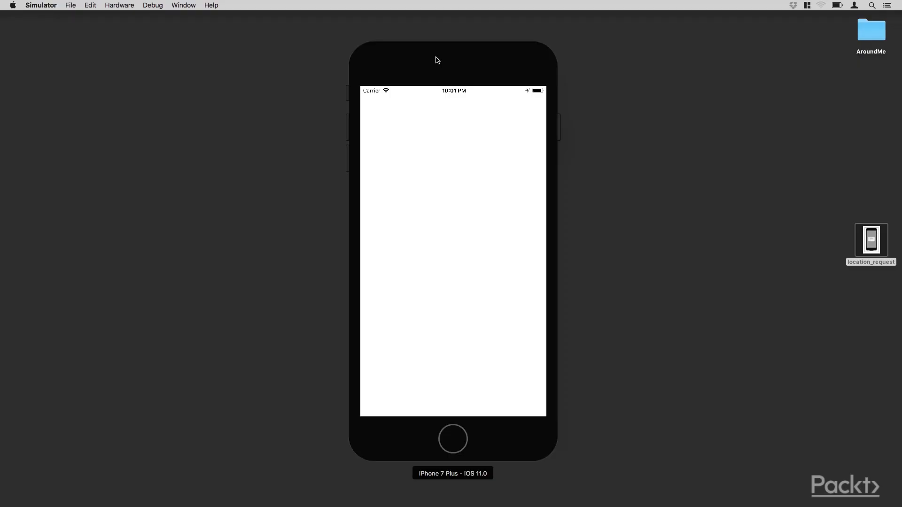
mouse_move(155, 16)
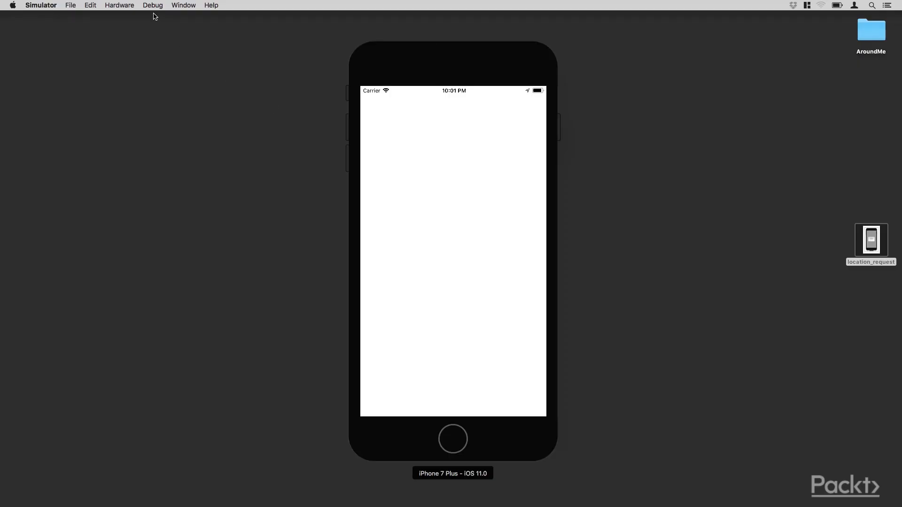
Simulate a custom location in Simulator, then switch to the City Bicycle Ride route
click(152, 6)
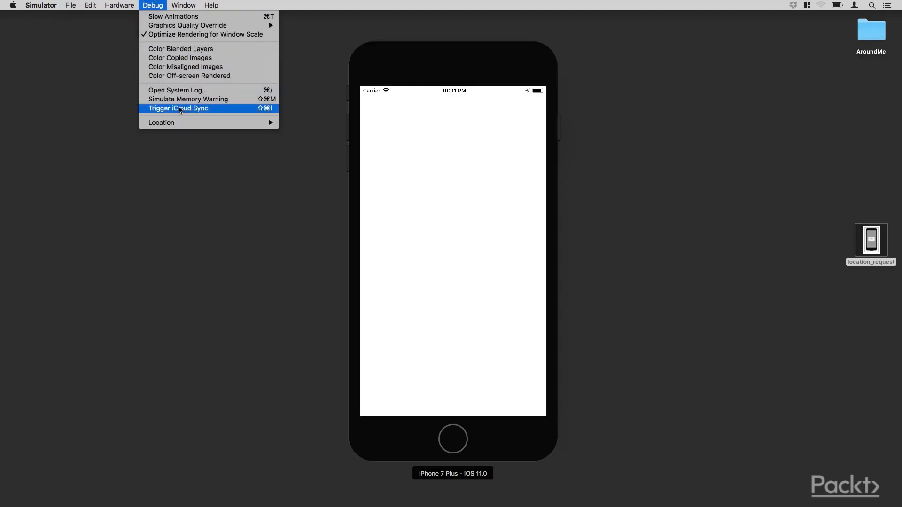
mouse_move(161, 123)
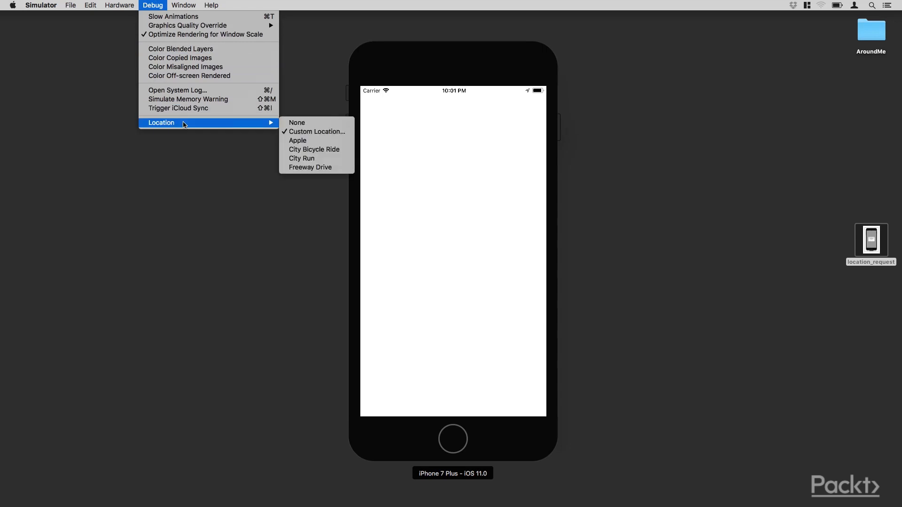
mouse_move(316, 131)
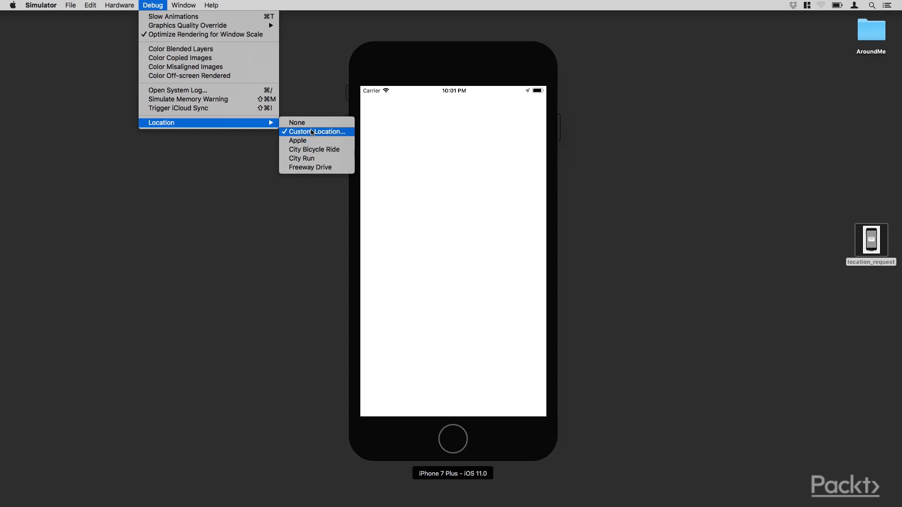
mouse_move(297, 140)
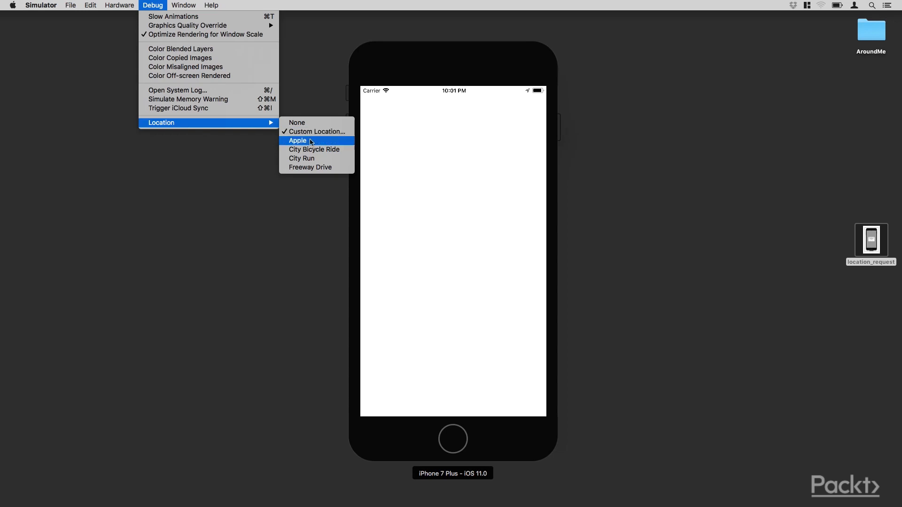
mouse_move(315, 131)
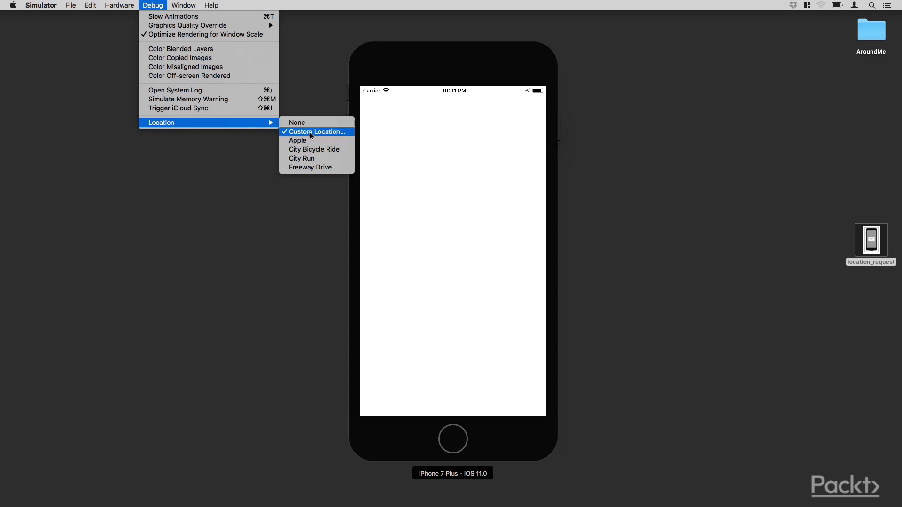
click(317, 131)
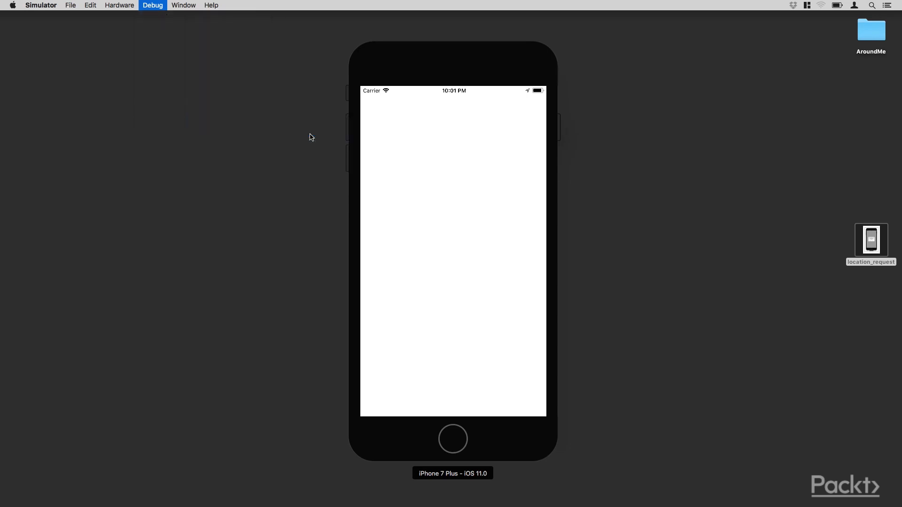
click(152, 6)
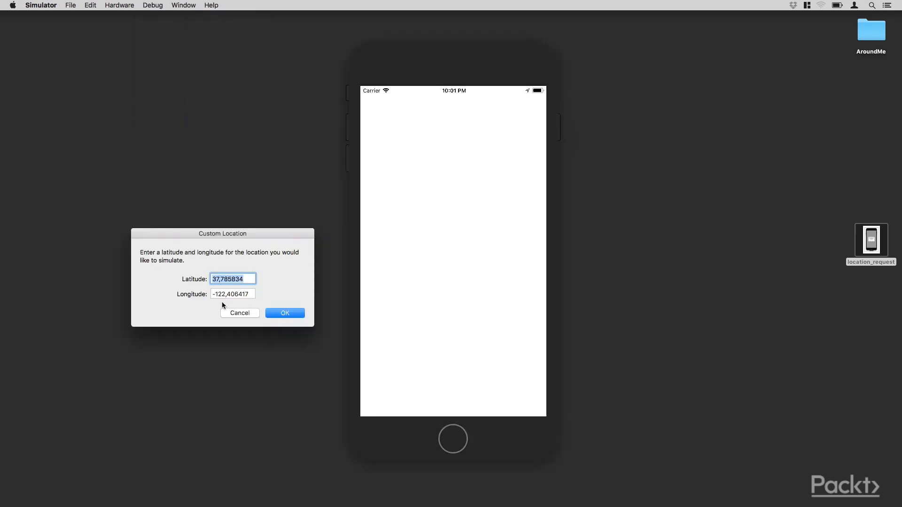
click(284, 313)
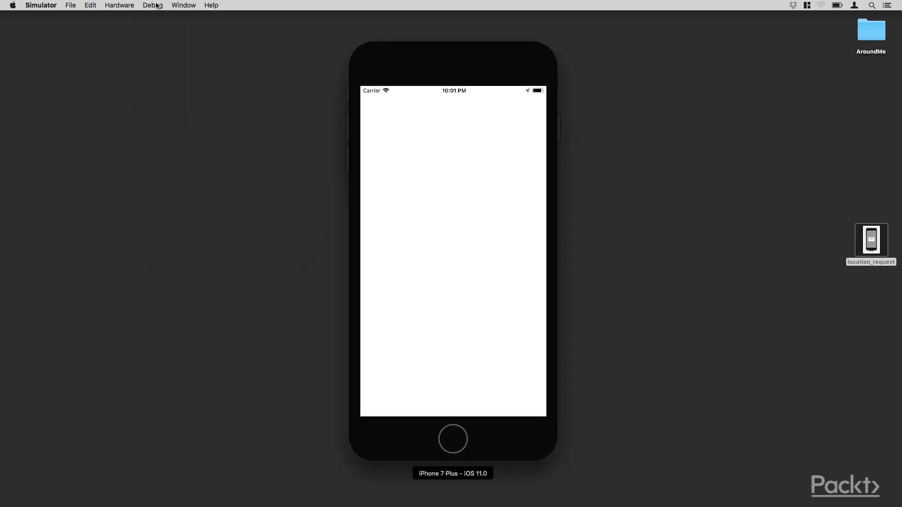
click(152, 6)
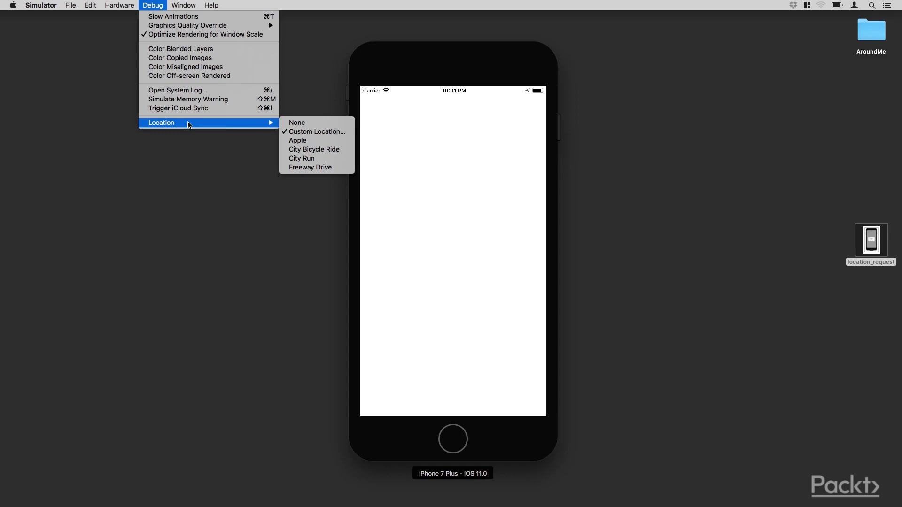
mouse_move(256, 159)
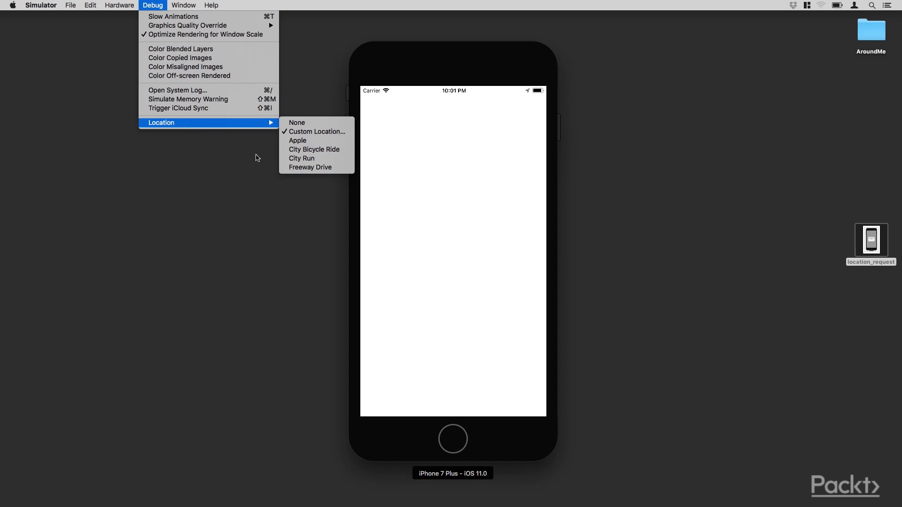
mouse_move(316, 150)
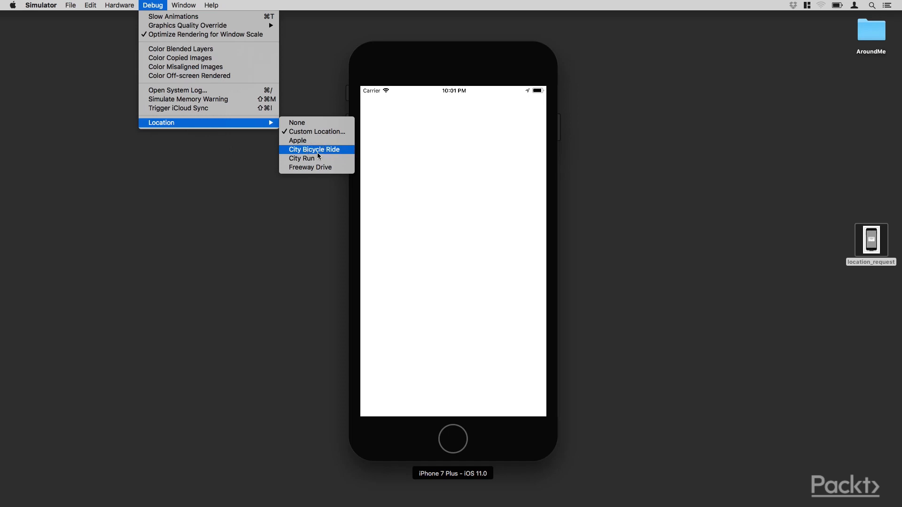
click(314, 149)
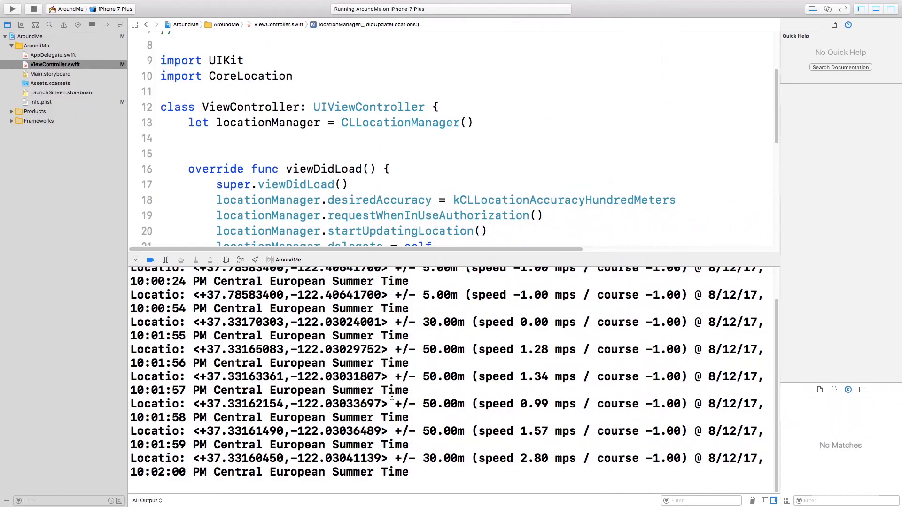